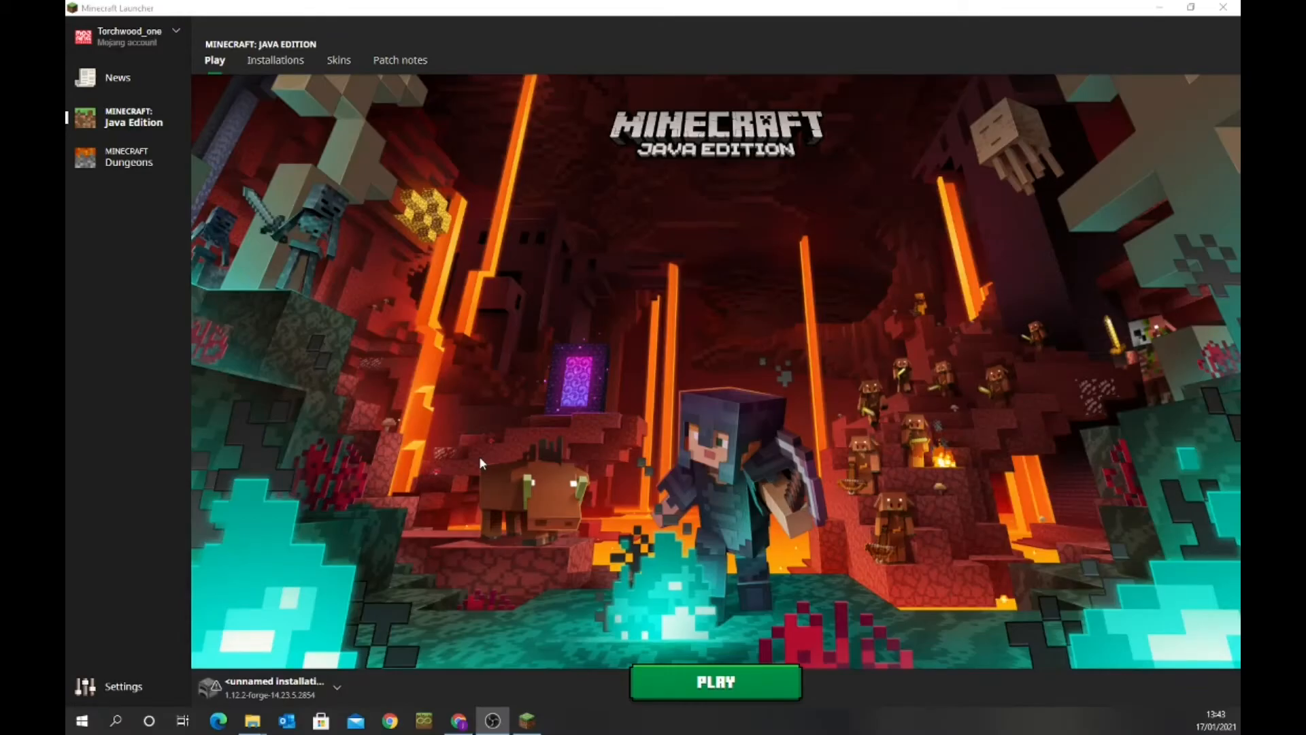
pyautogui.moveTo(279, 66)
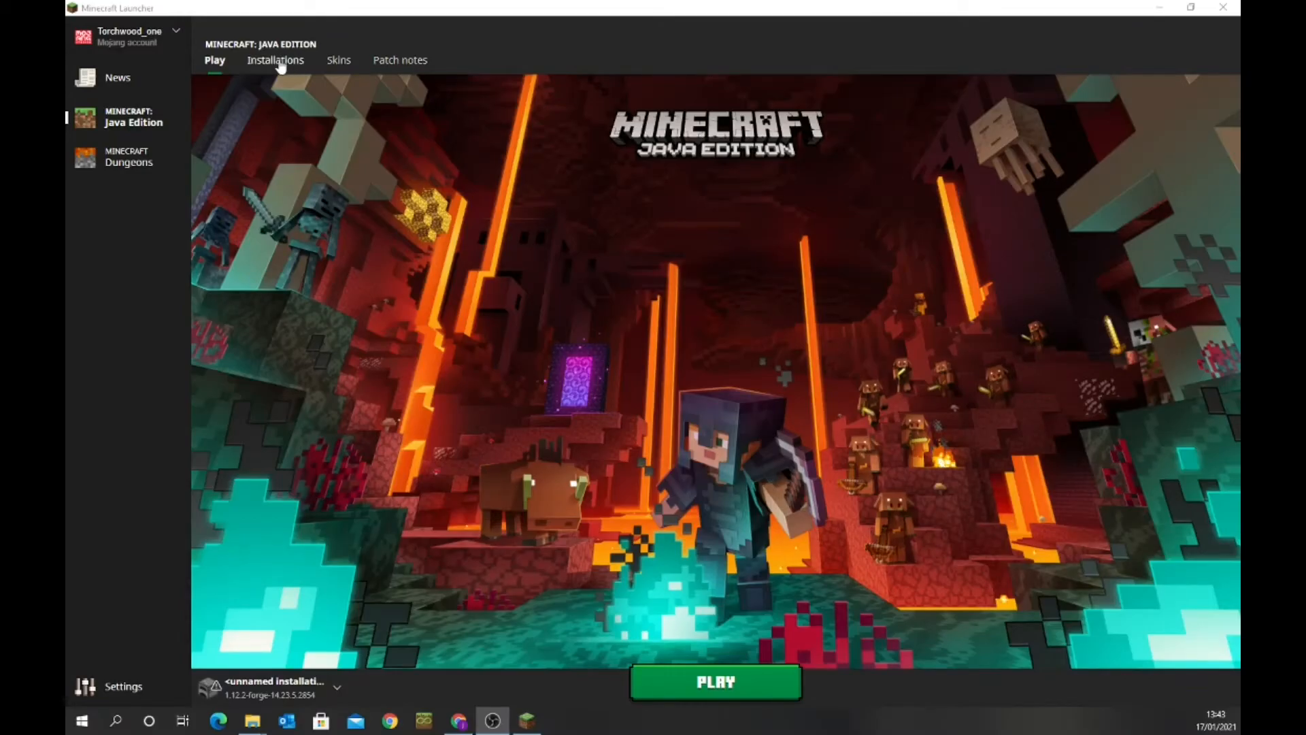
pyautogui.moveTo(508, 150)
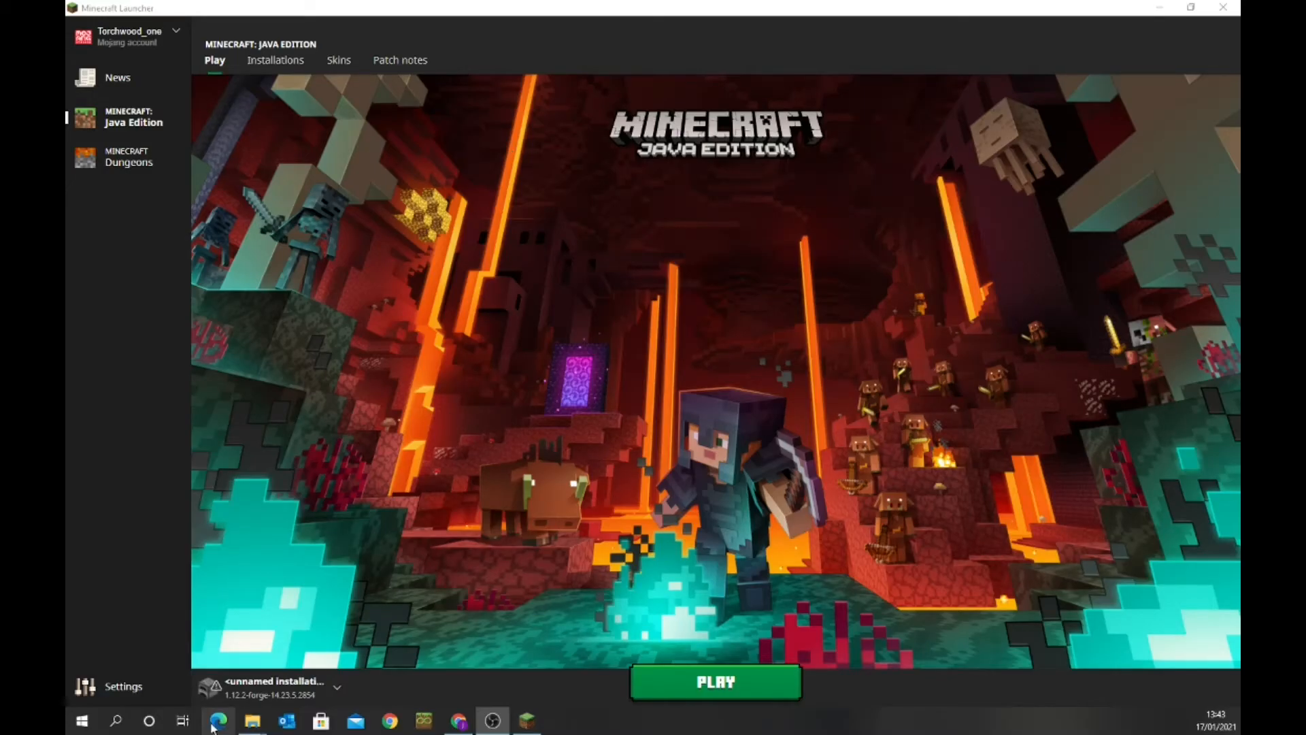
# Step: Bring up the .minecraft folder window and start a new launcher installation
pyautogui.click(251, 720)
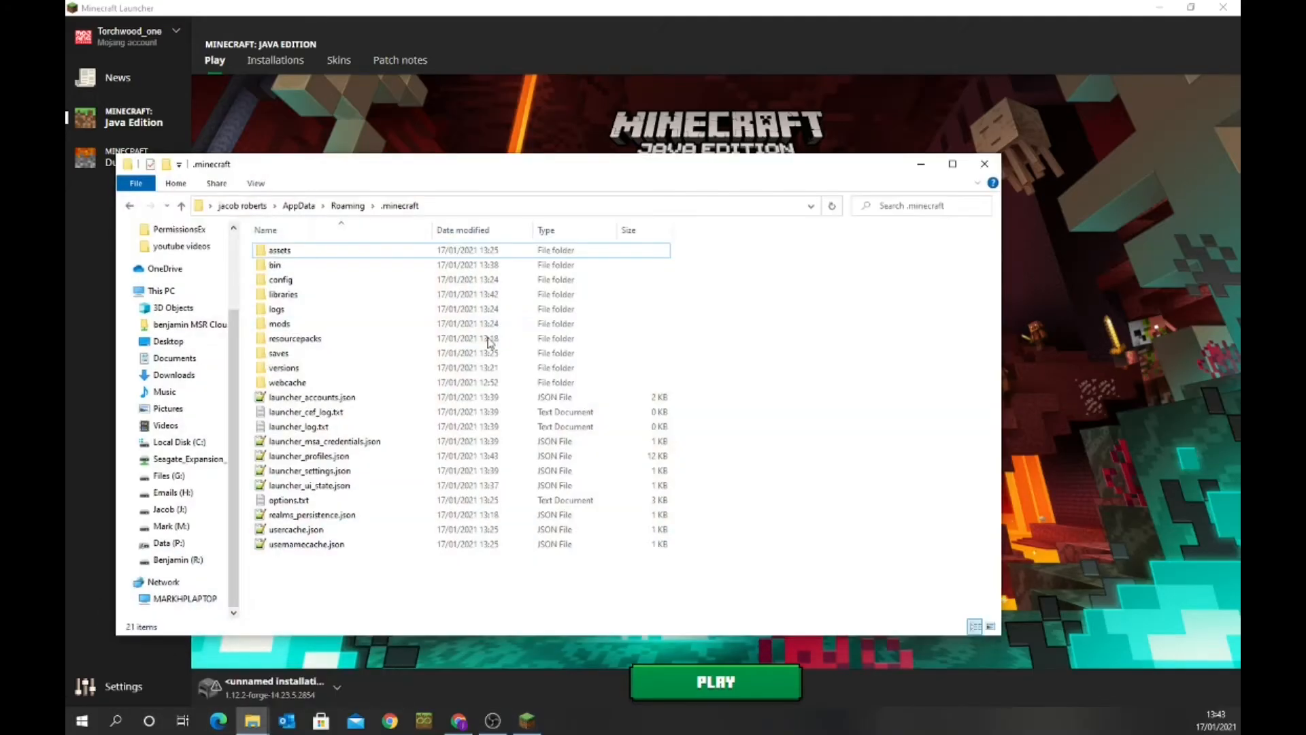
pyautogui.moveTo(429, 441)
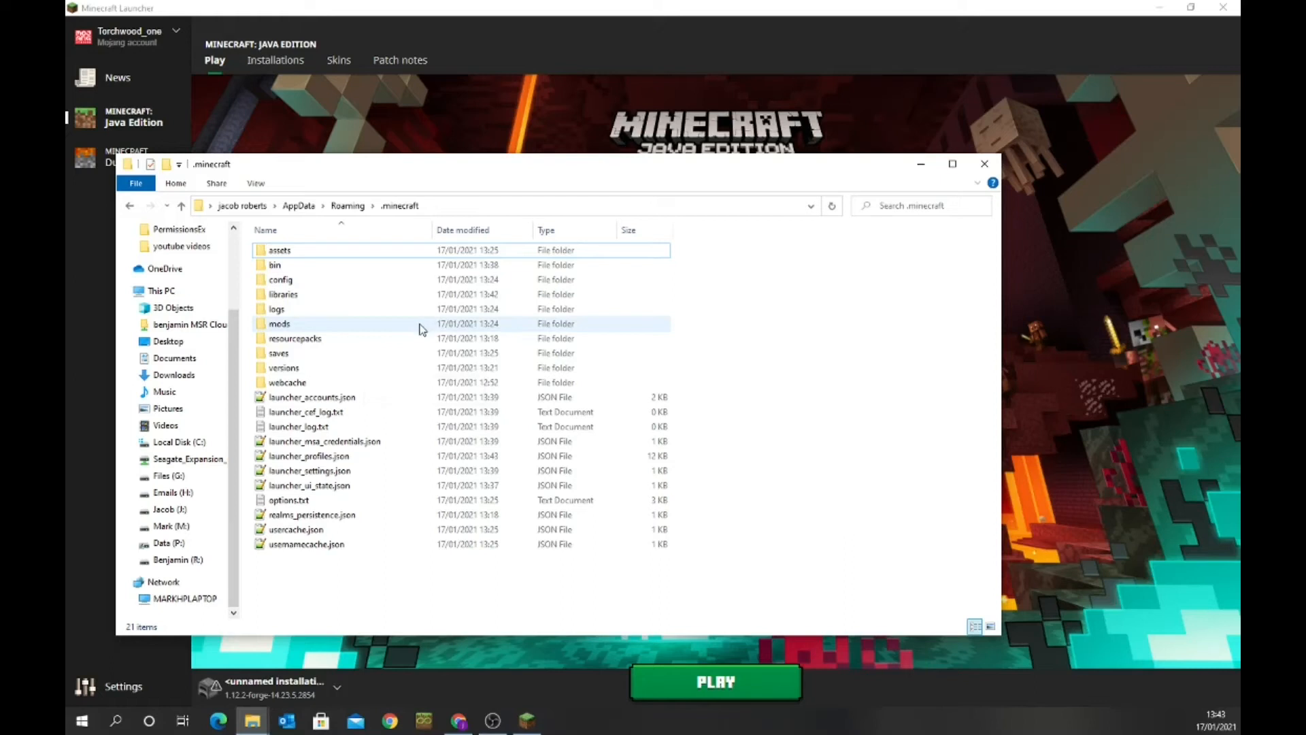
pyautogui.moveTo(914, 164)
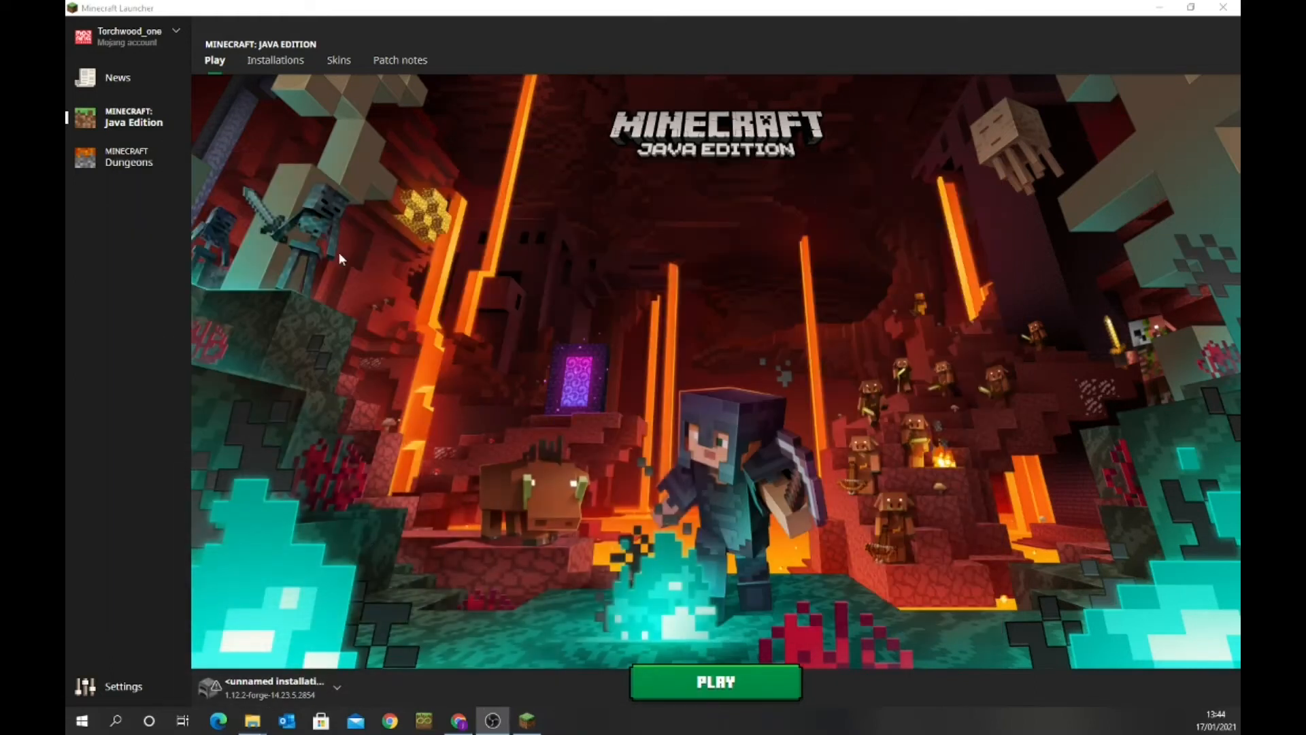
pyautogui.click(275, 60)
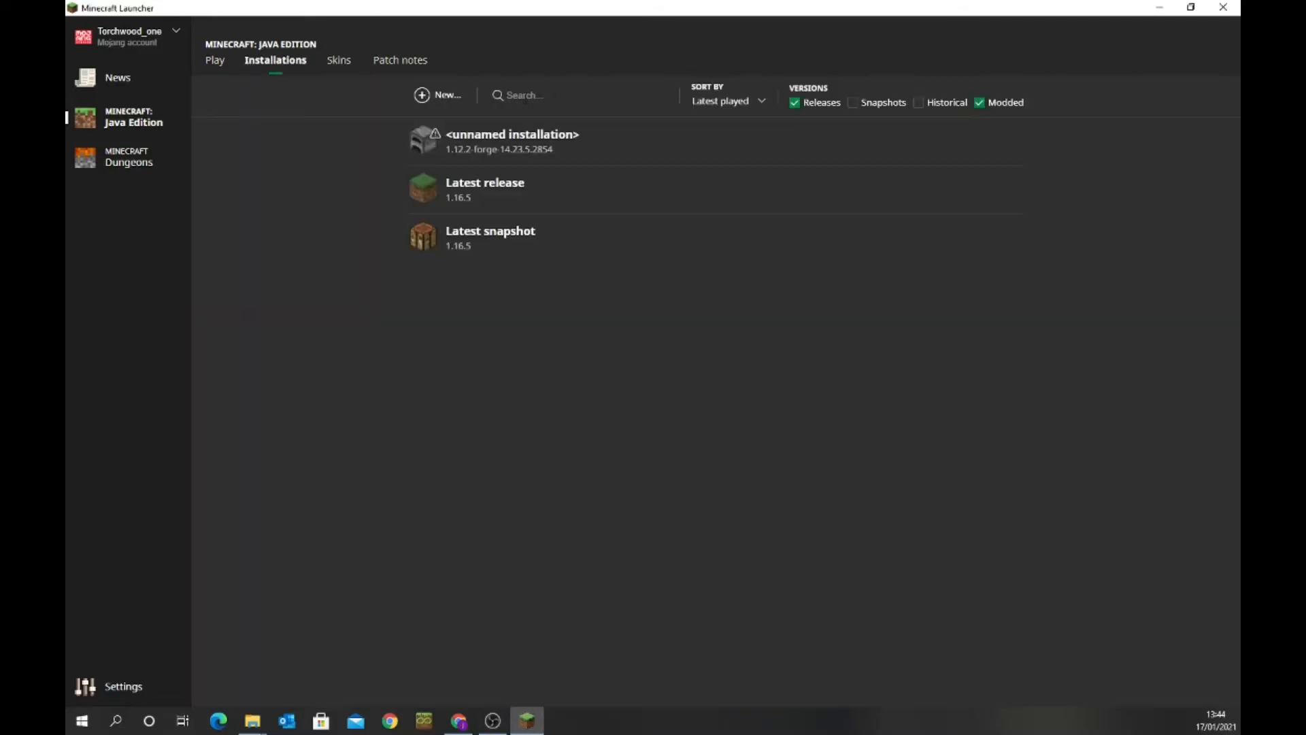
pyautogui.click(438, 95)
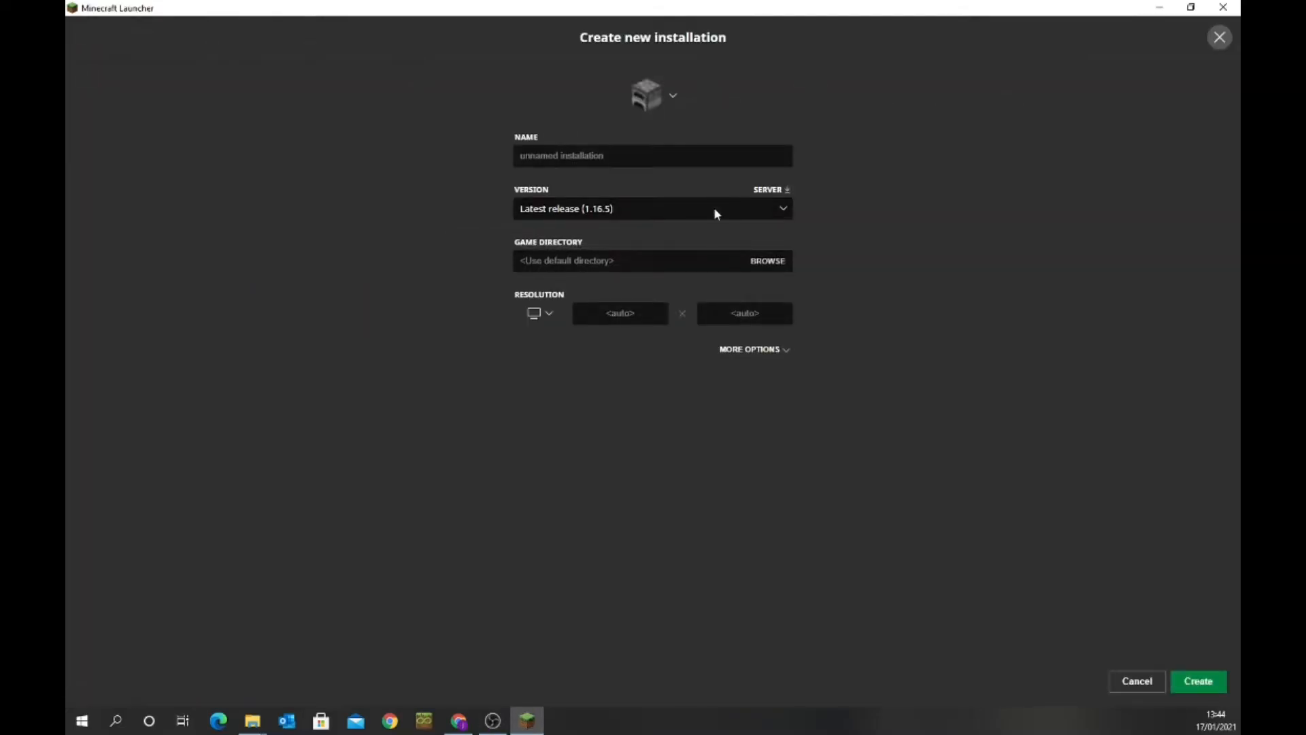
# Step: Browse the release list in the new installation's Version dropdown
pyautogui.click(652, 208)
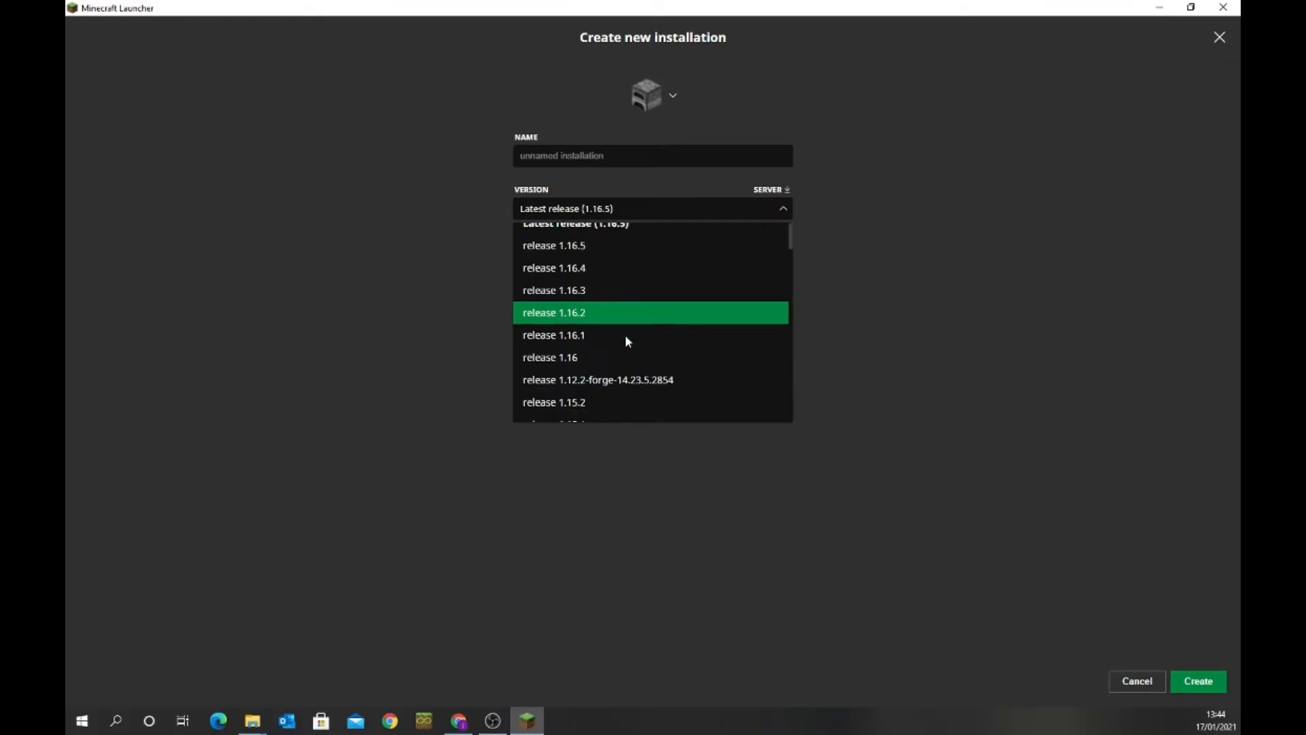
pyautogui.scroll(-3)
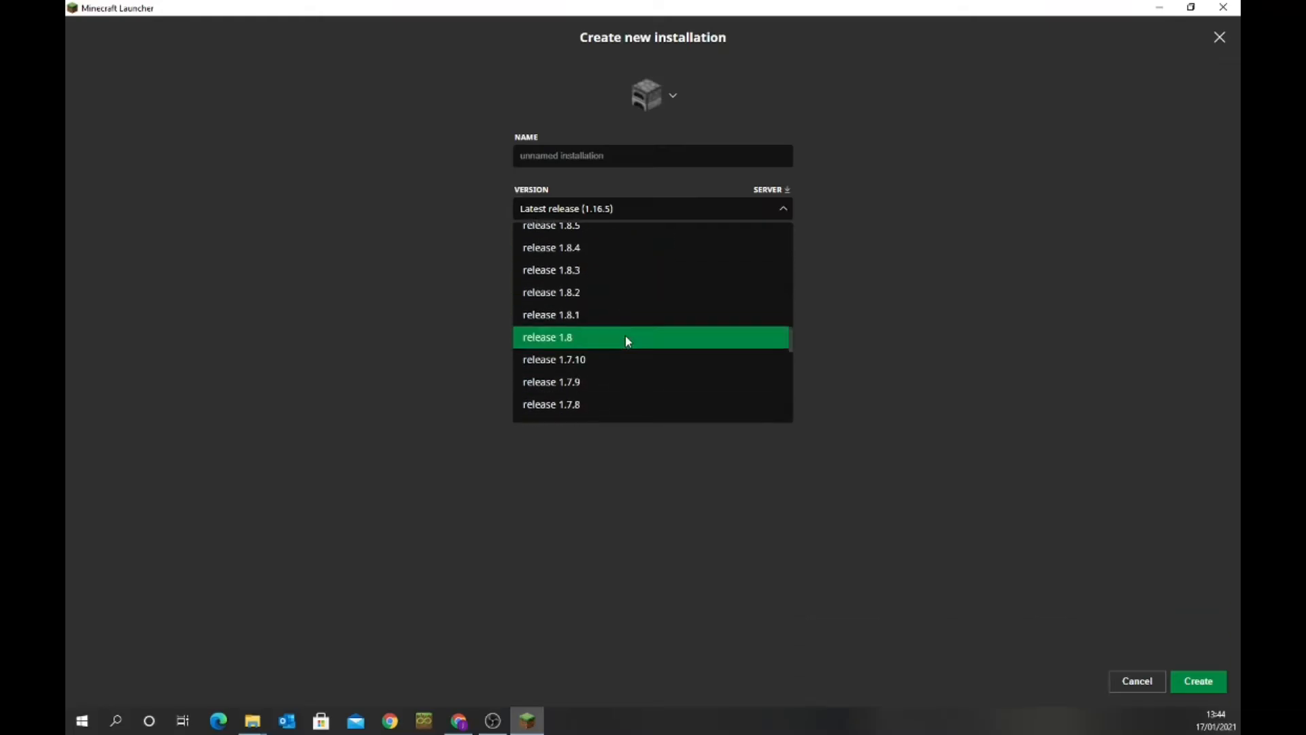
pyautogui.scroll(3)
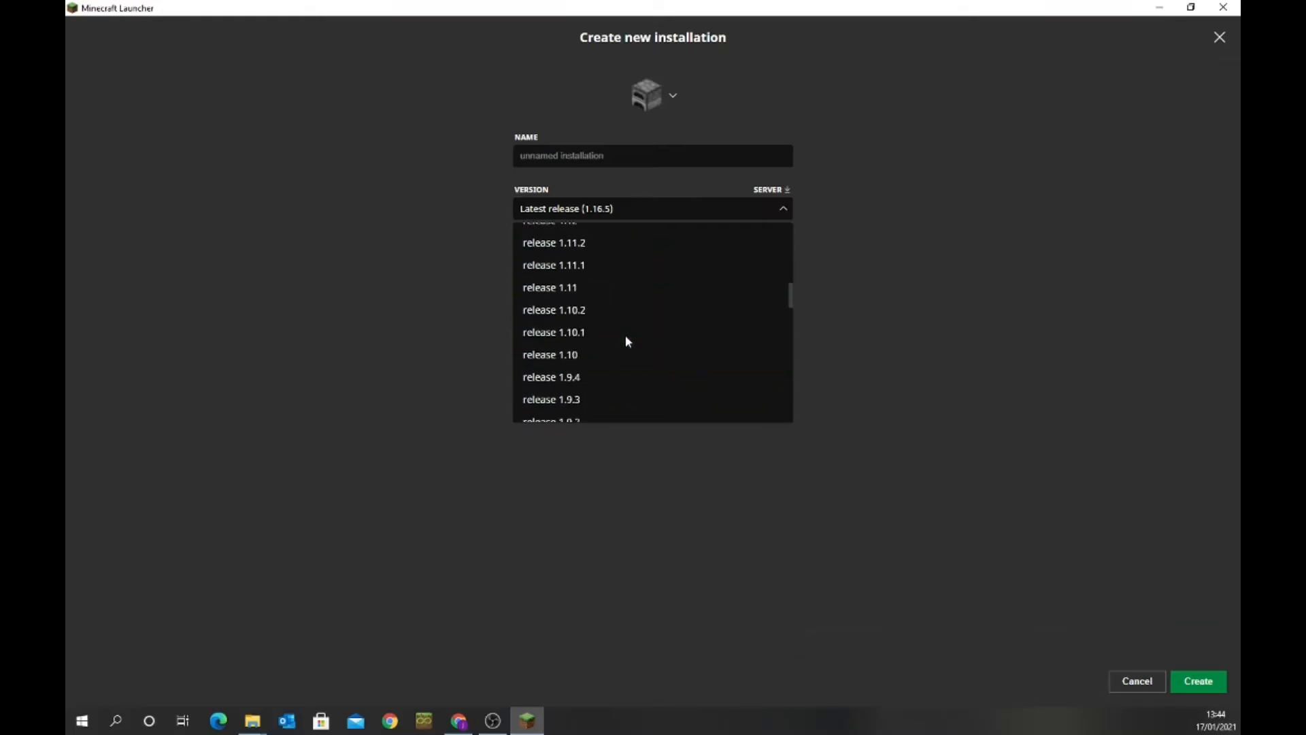
pyautogui.scroll(3)
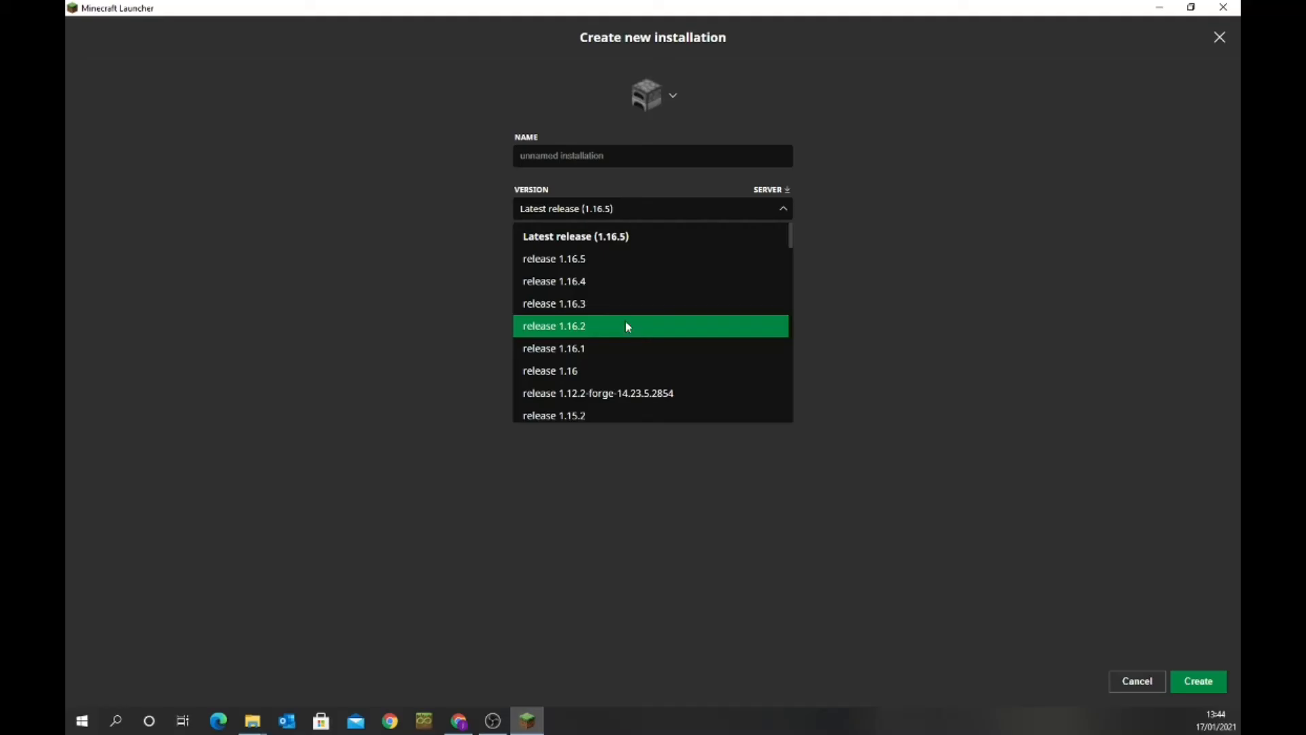
pyautogui.scroll(-3)
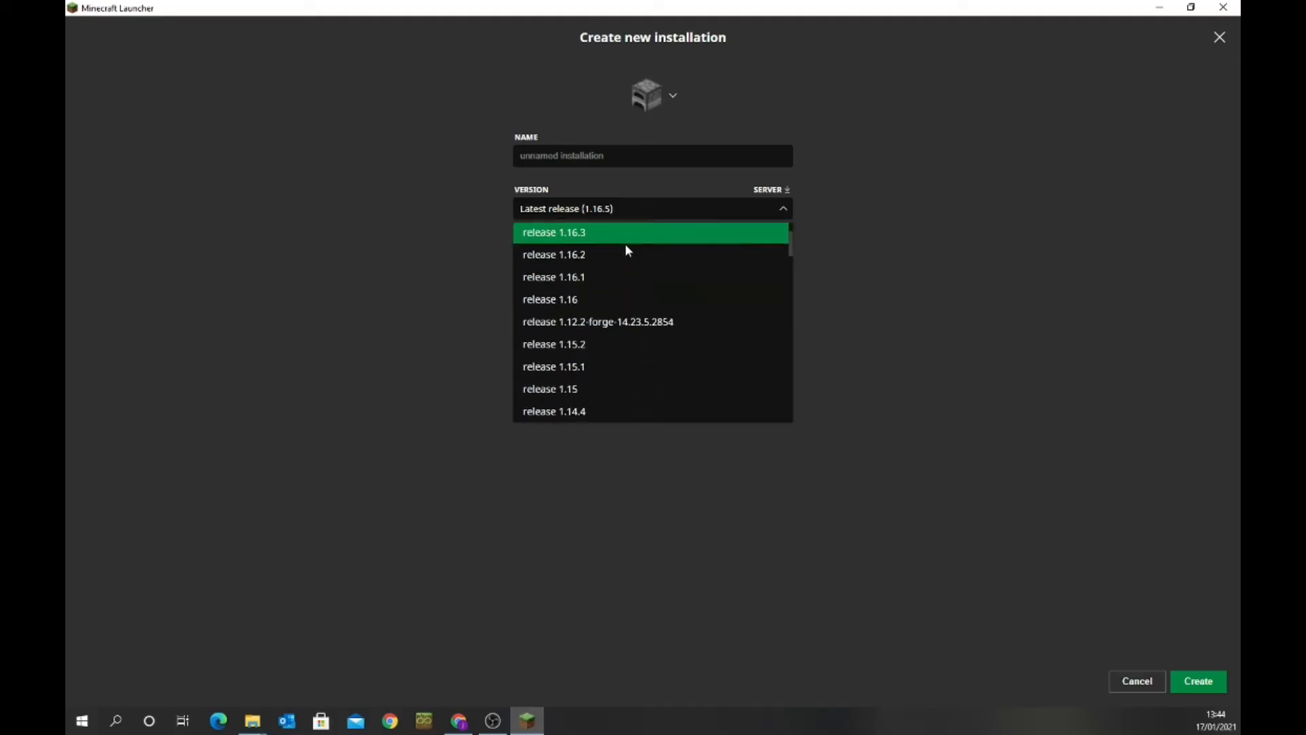
pyautogui.scroll(-3)
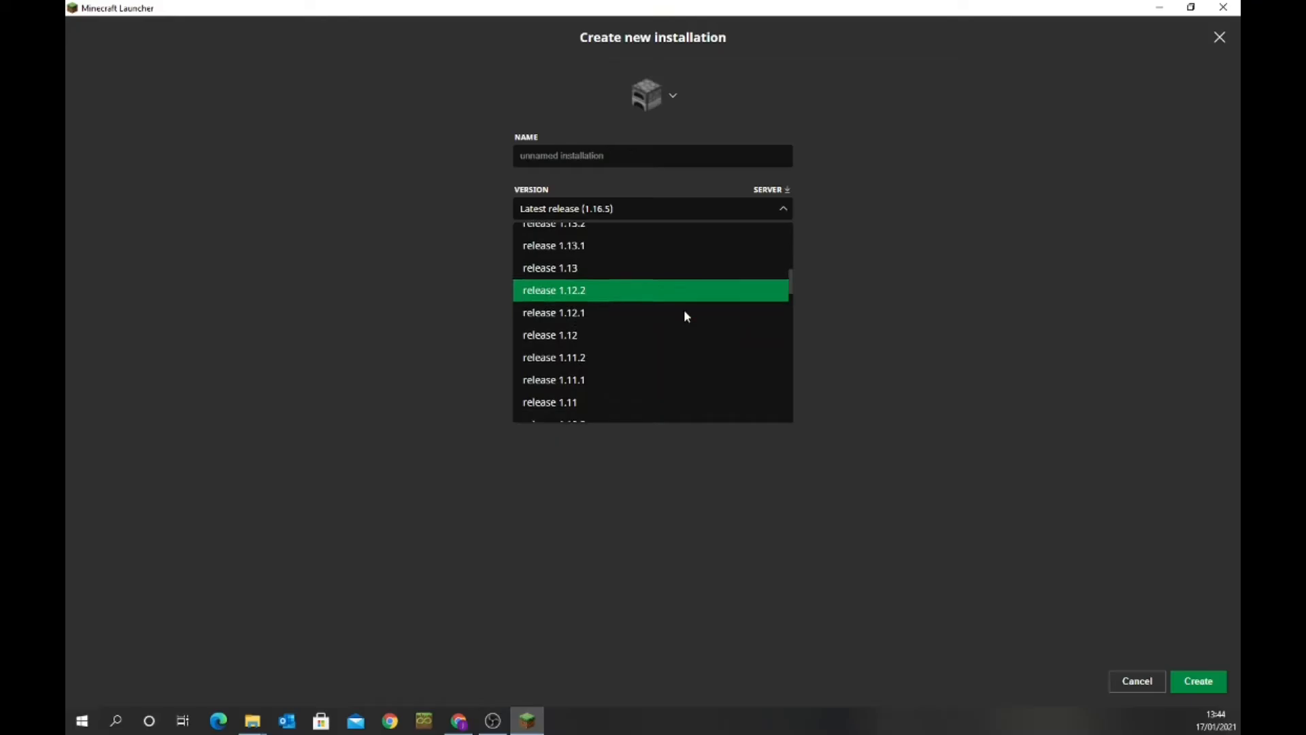
pyautogui.scroll(-3)
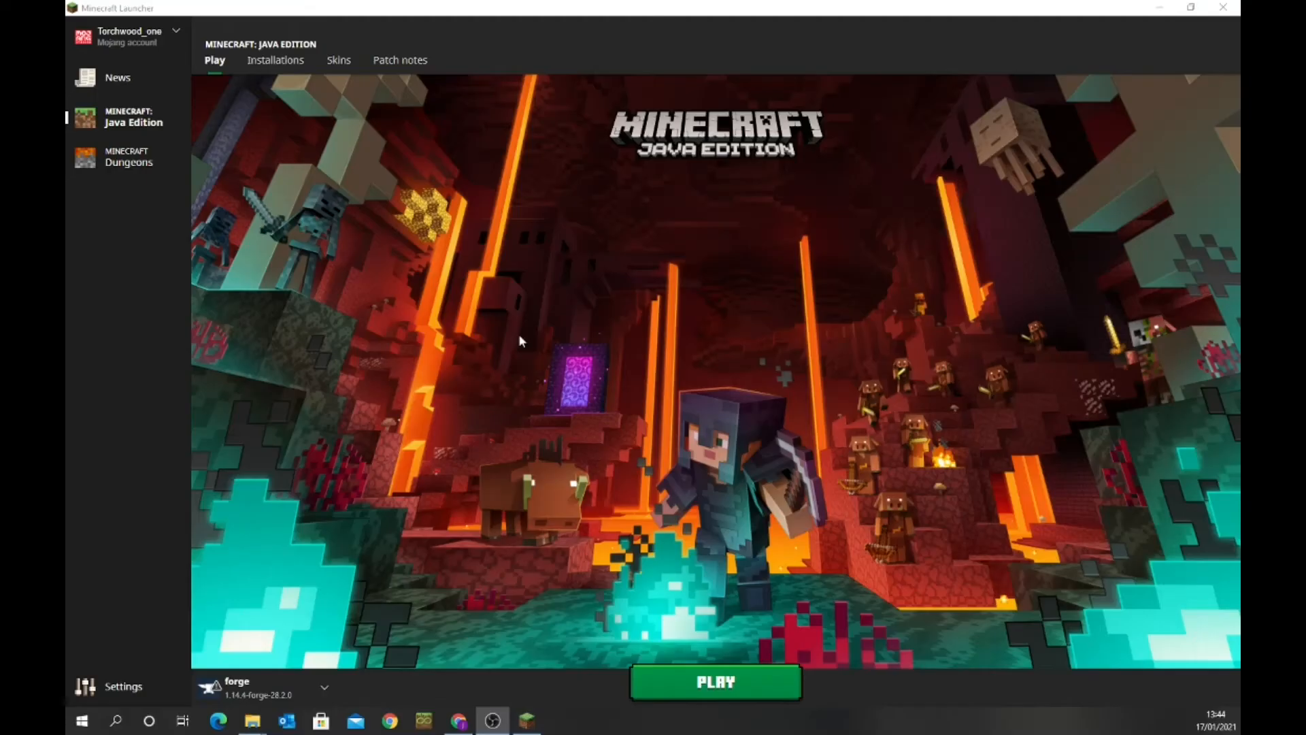
pyautogui.moveTo(271, 375)
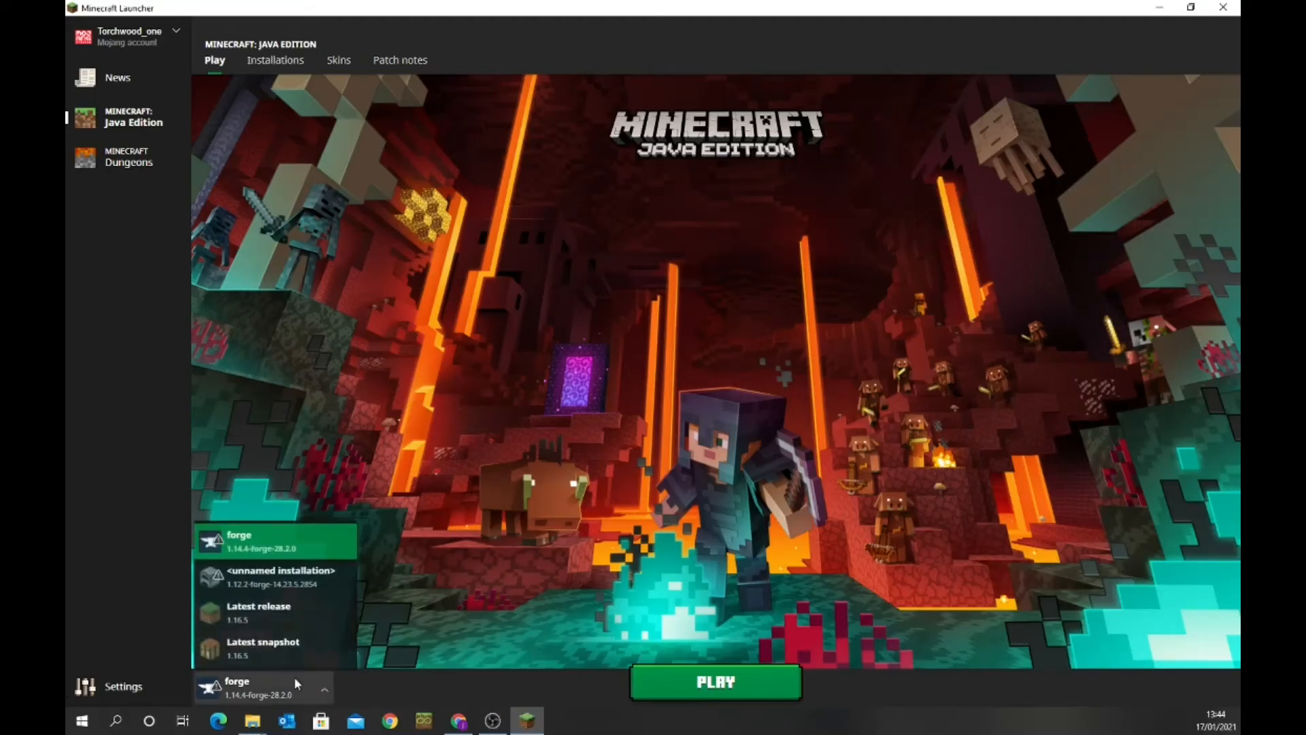
# Step: Edit the forge installation and browse for its Game Directory
pyautogui.click(274, 60)
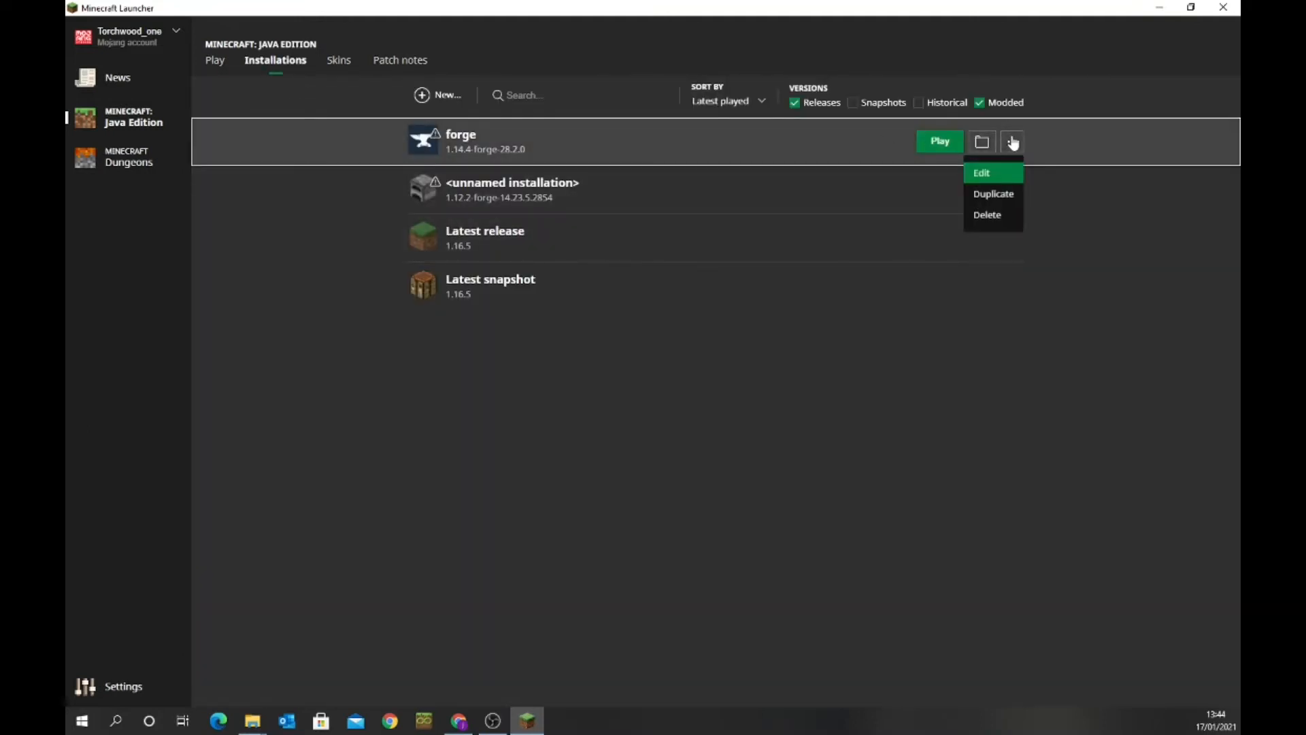
pyautogui.click(980, 172)
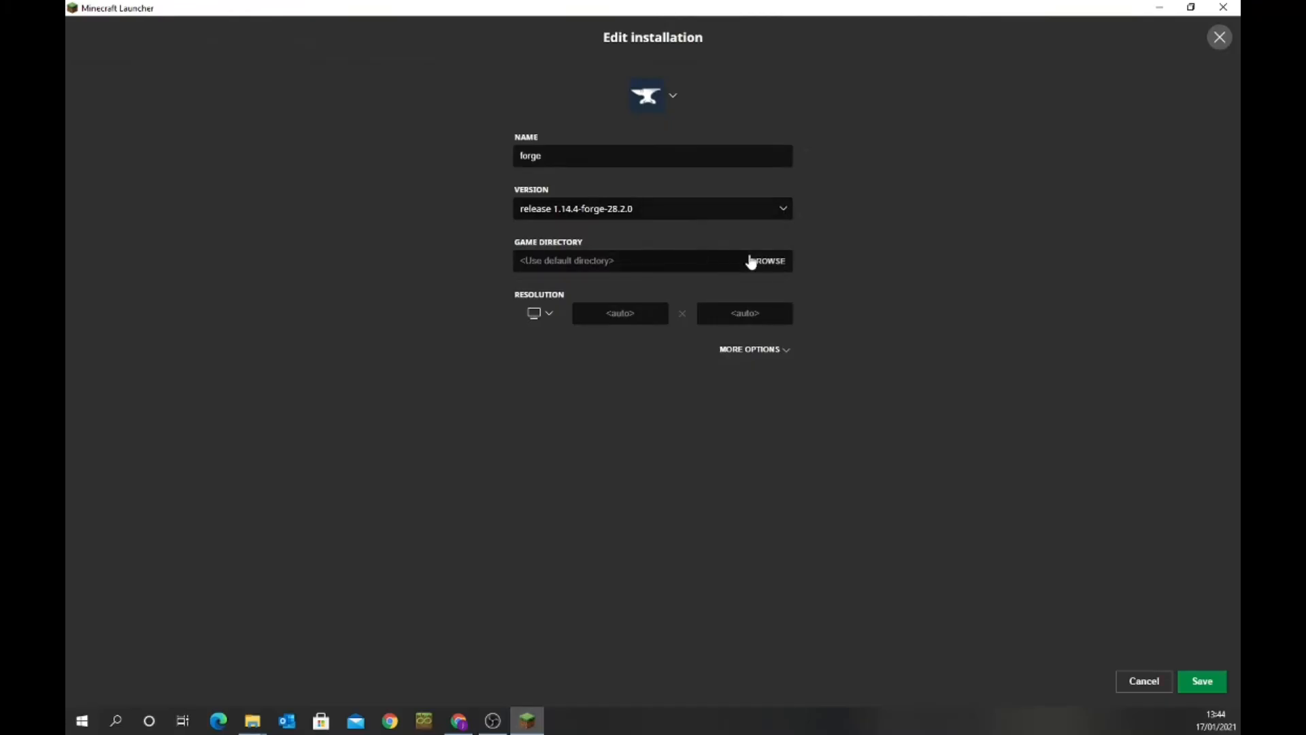
pyautogui.click(769, 260)
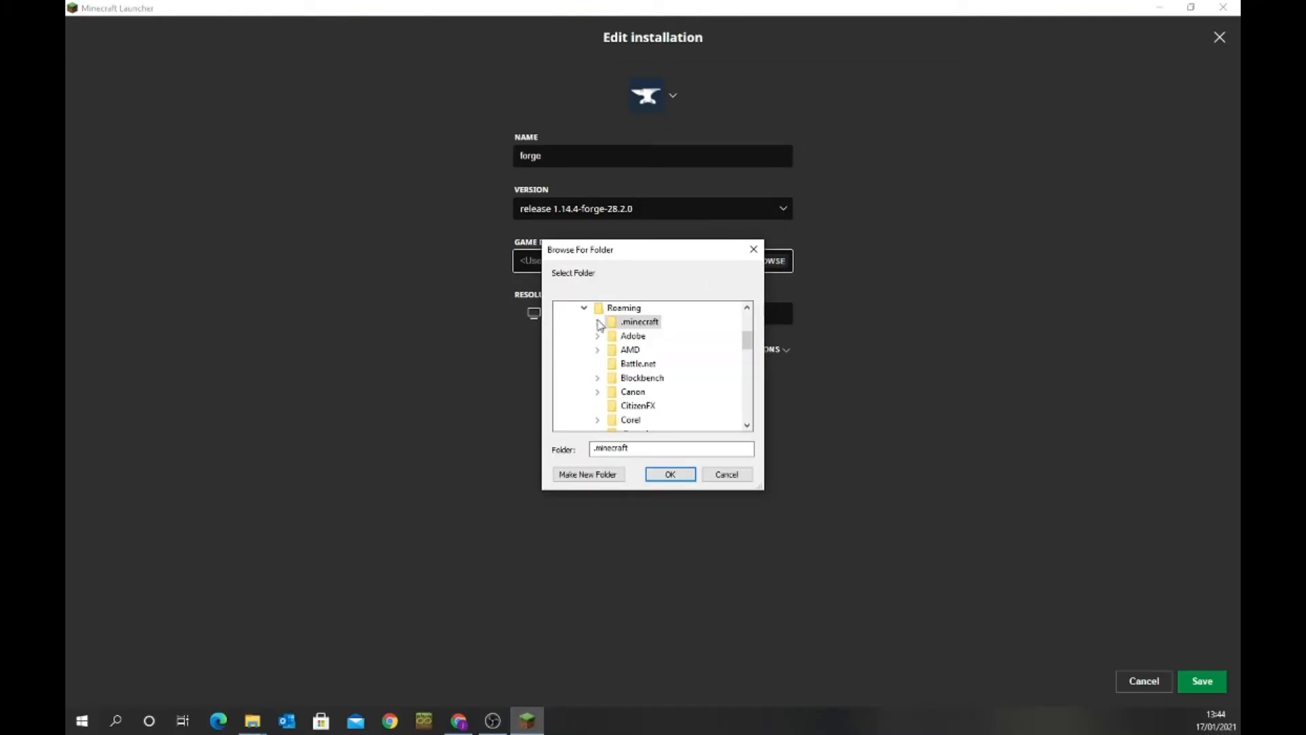
# Step: Create a '1.14.4 modded' folder inside .minecraft and confirm it as the game directory
pyautogui.click(597, 321)
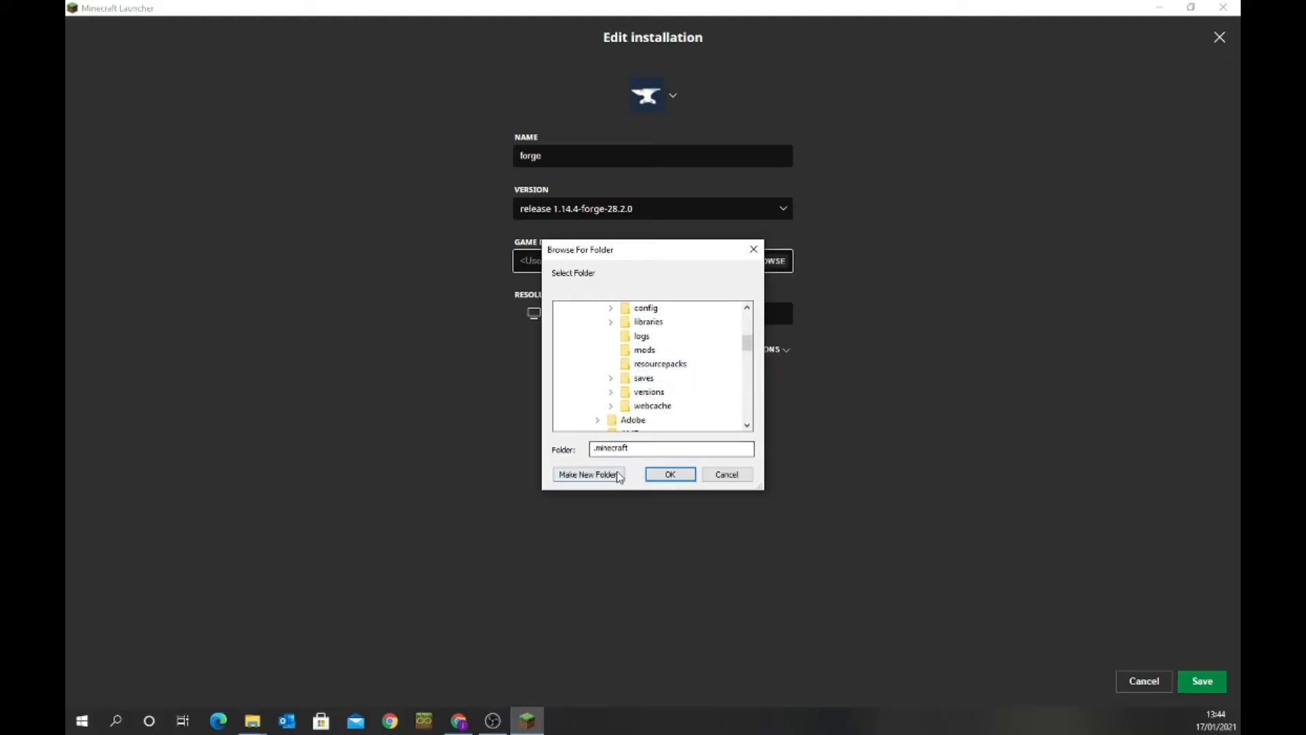
pyautogui.click(587, 474)
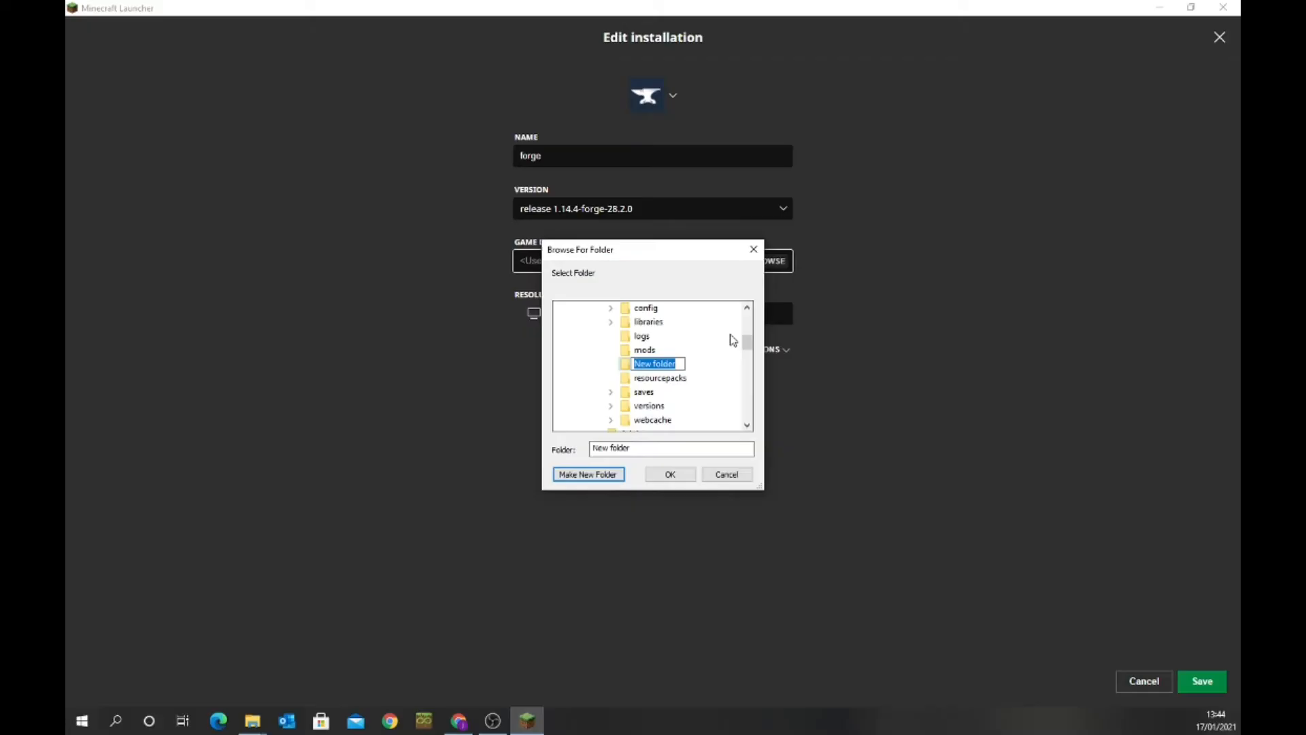
pyautogui.write('1.14.4 m')
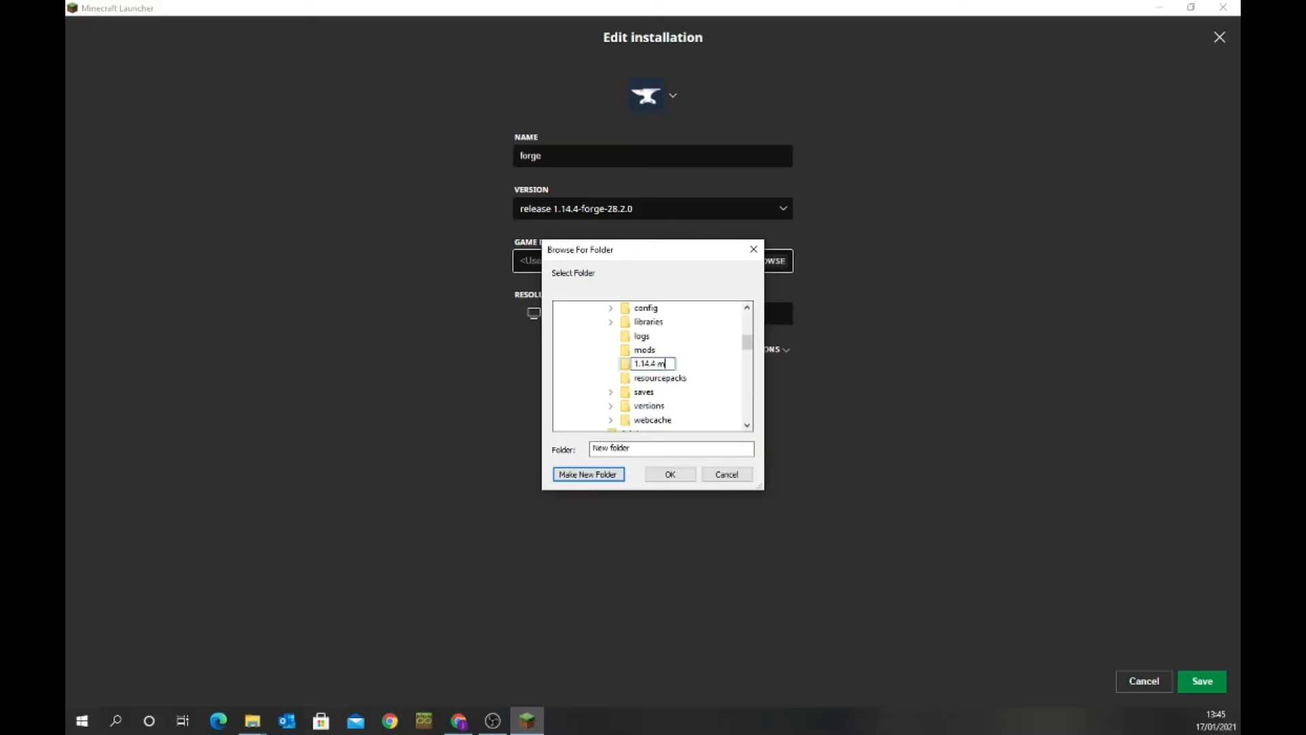
pyautogui.write('odded')
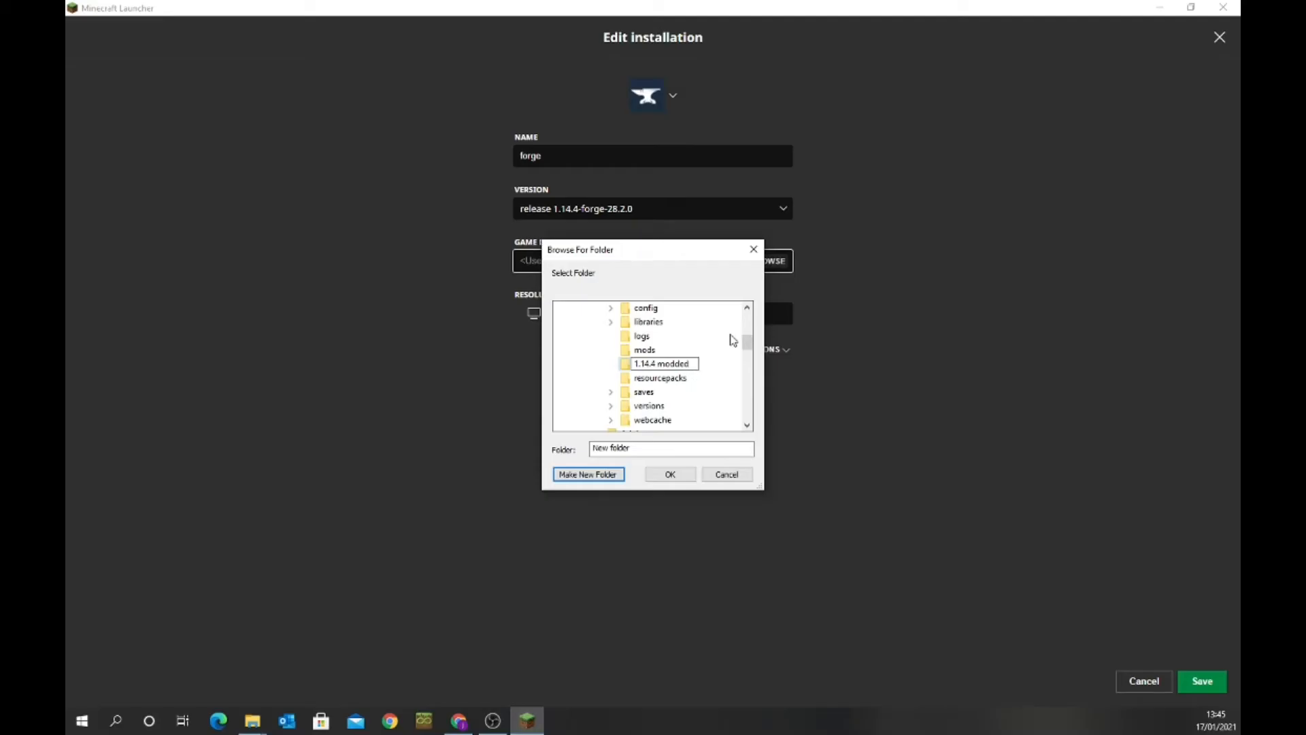
pyautogui.moveTo(587, 474)
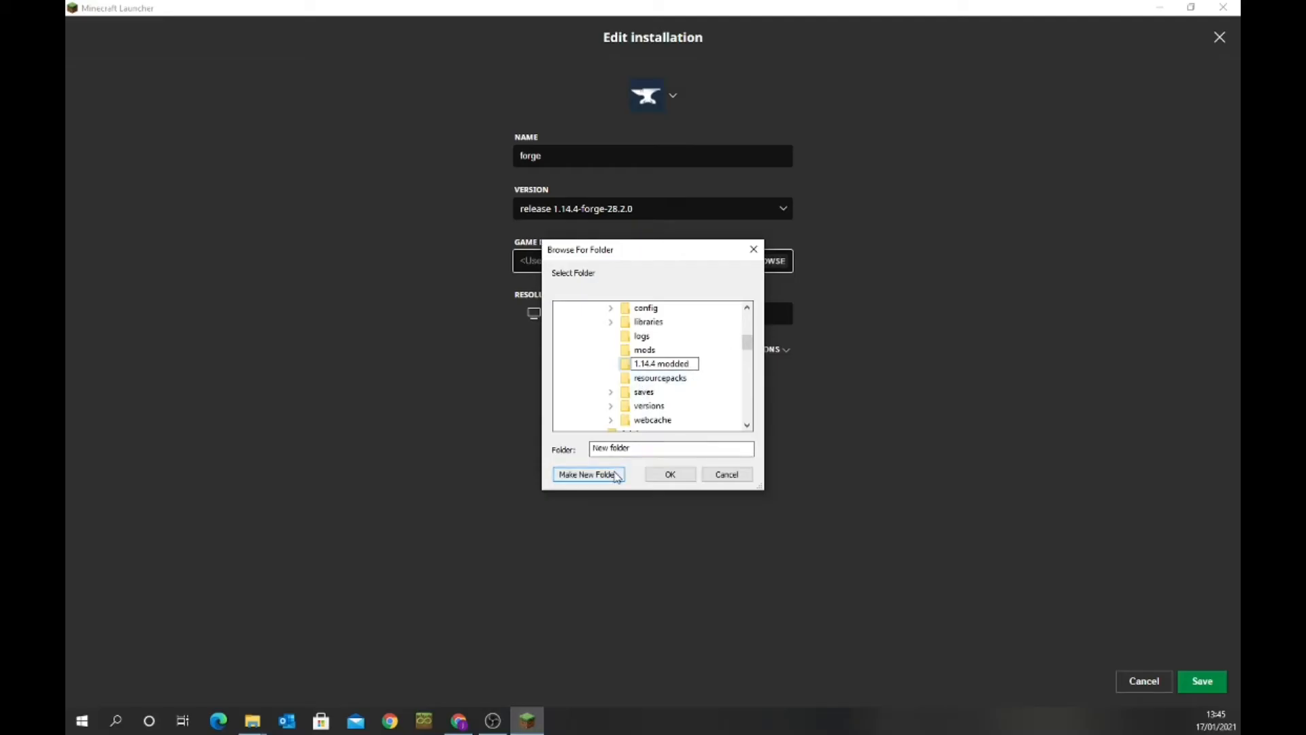
pyautogui.scroll(3)
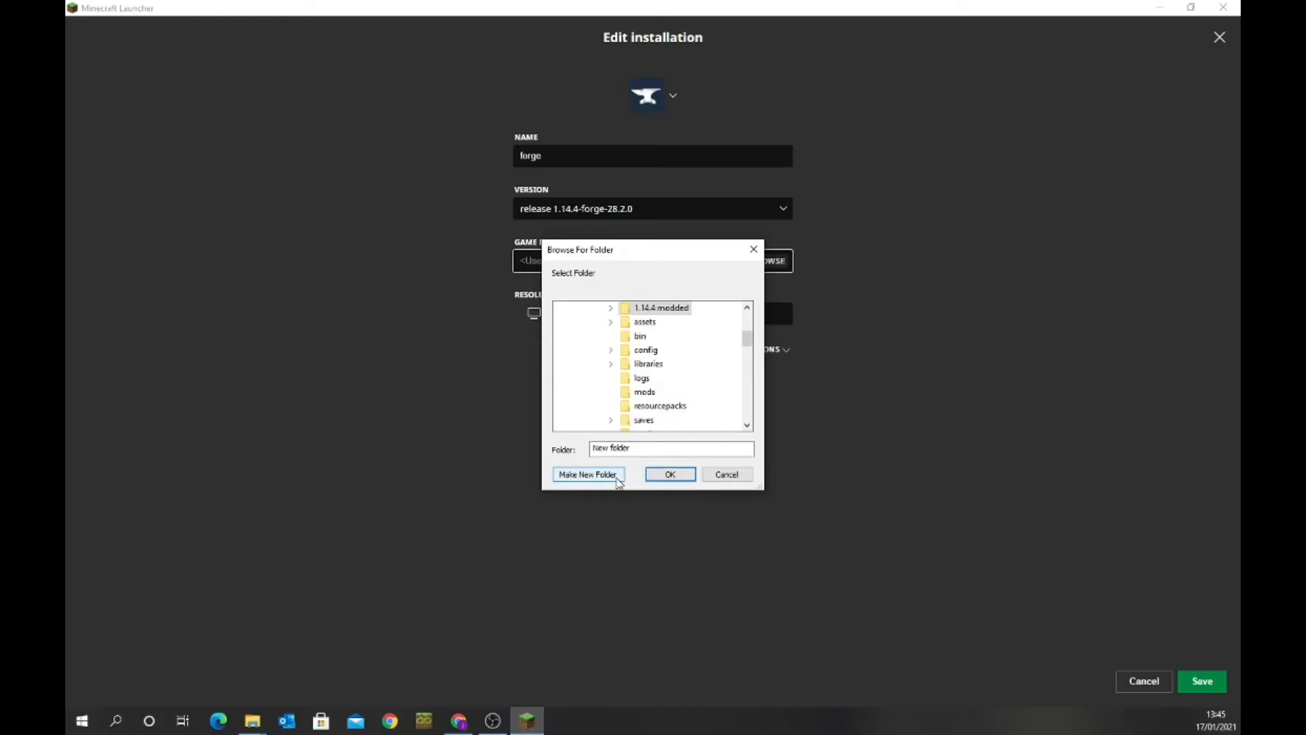
pyautogui.click(587, 474)
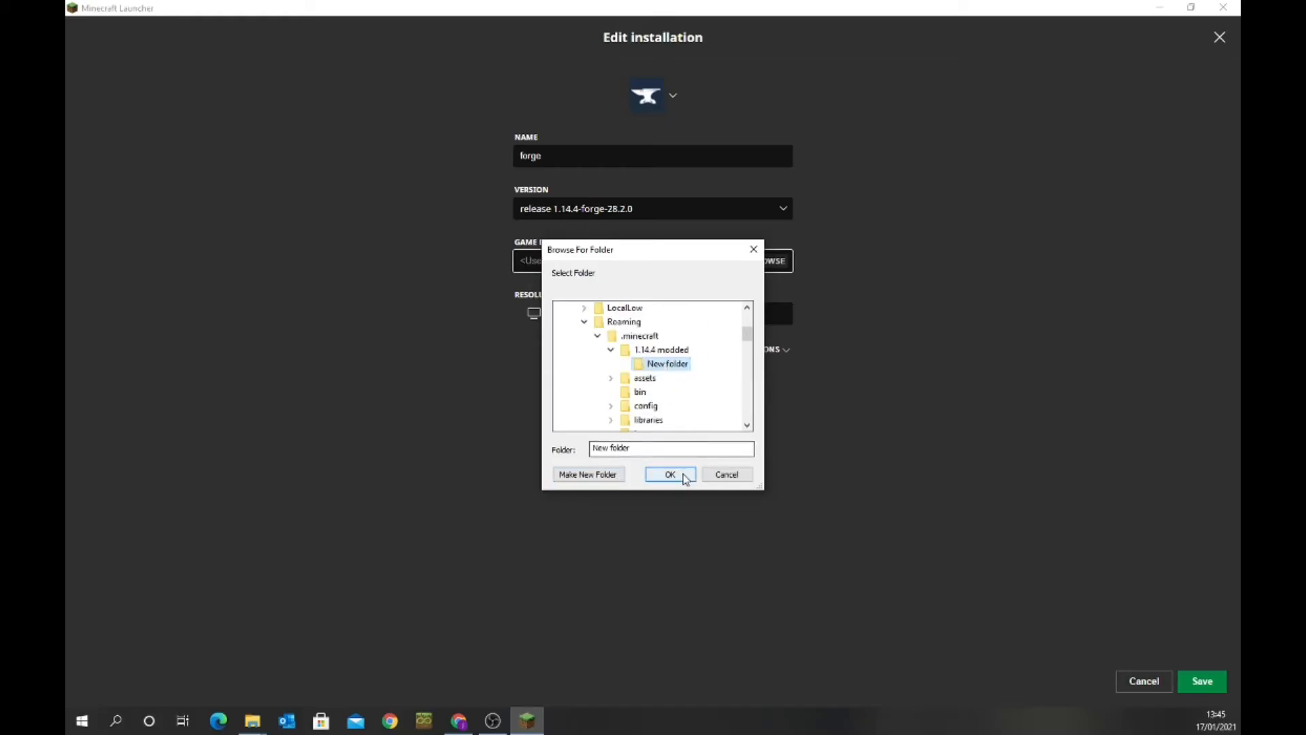
pyautogui.click(670, 474)
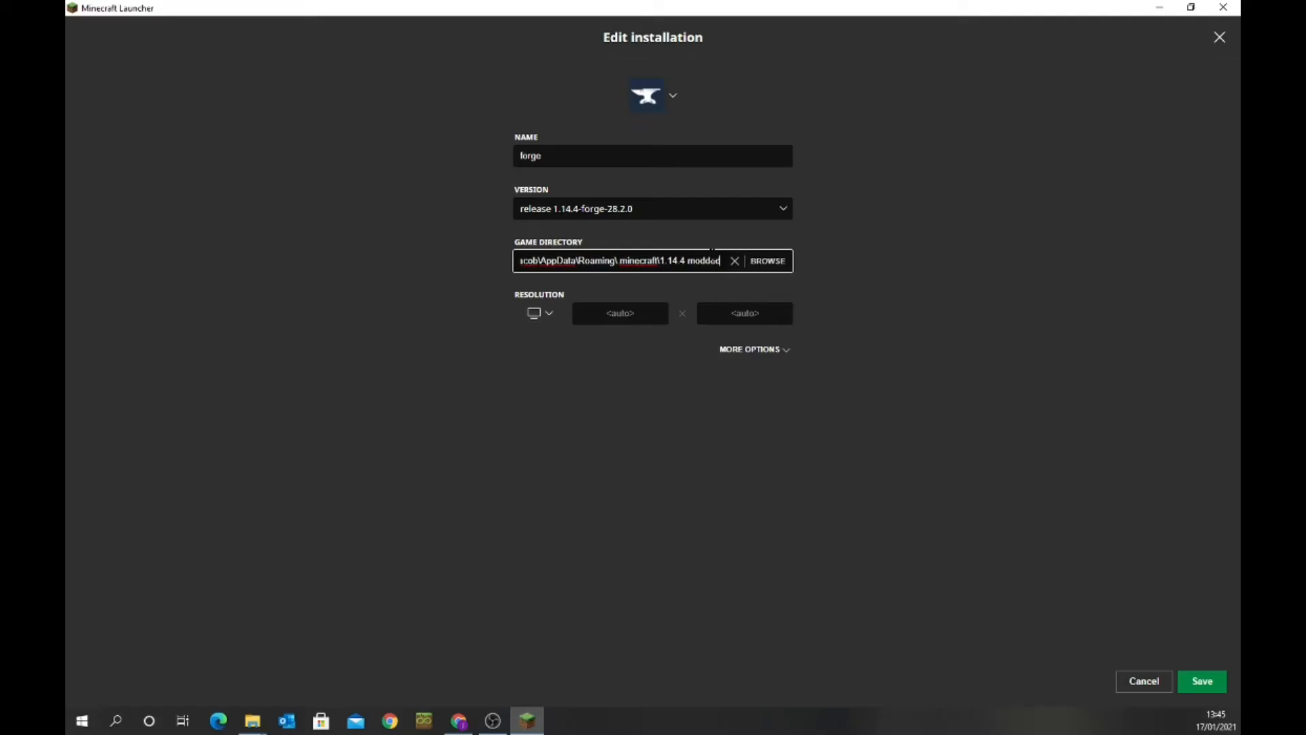
pyautogui.moveTo(1231, 698)
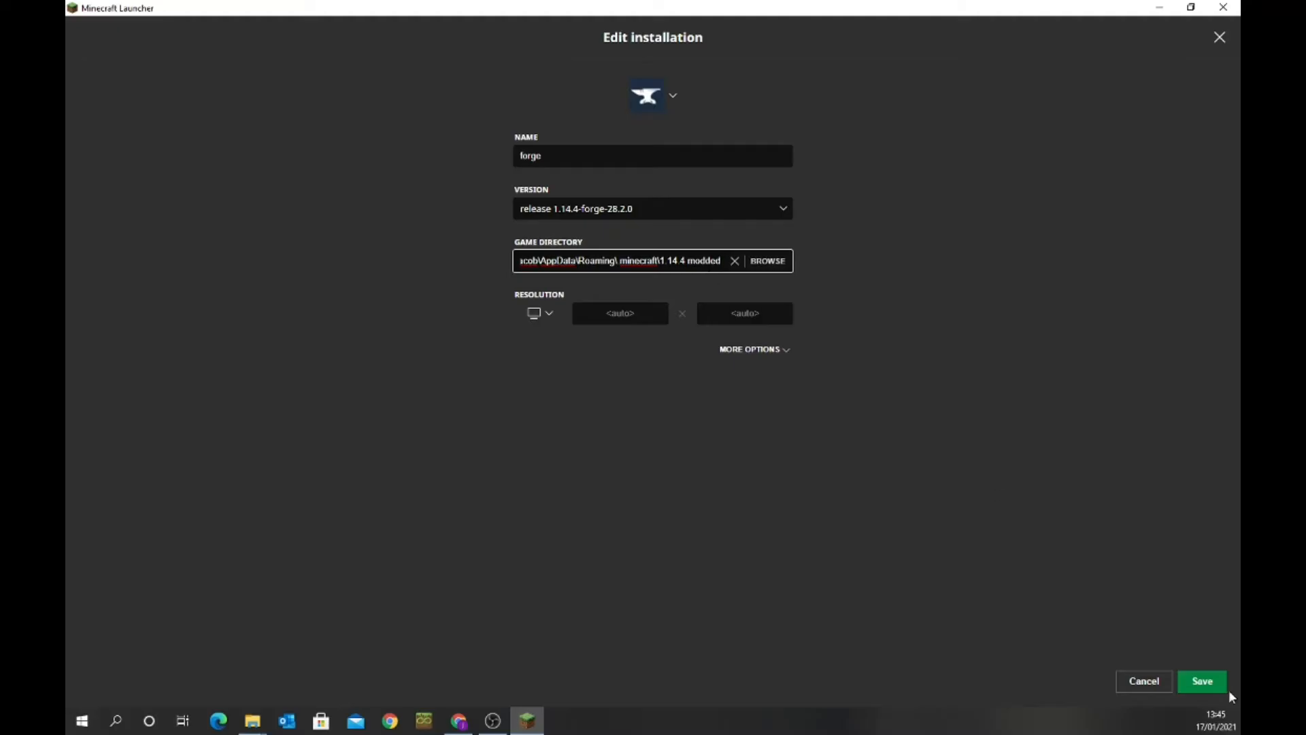
# Step: Save the forge installation, play it, and accept the modded-installation risk warning
pyautogui.click(1201, 680)
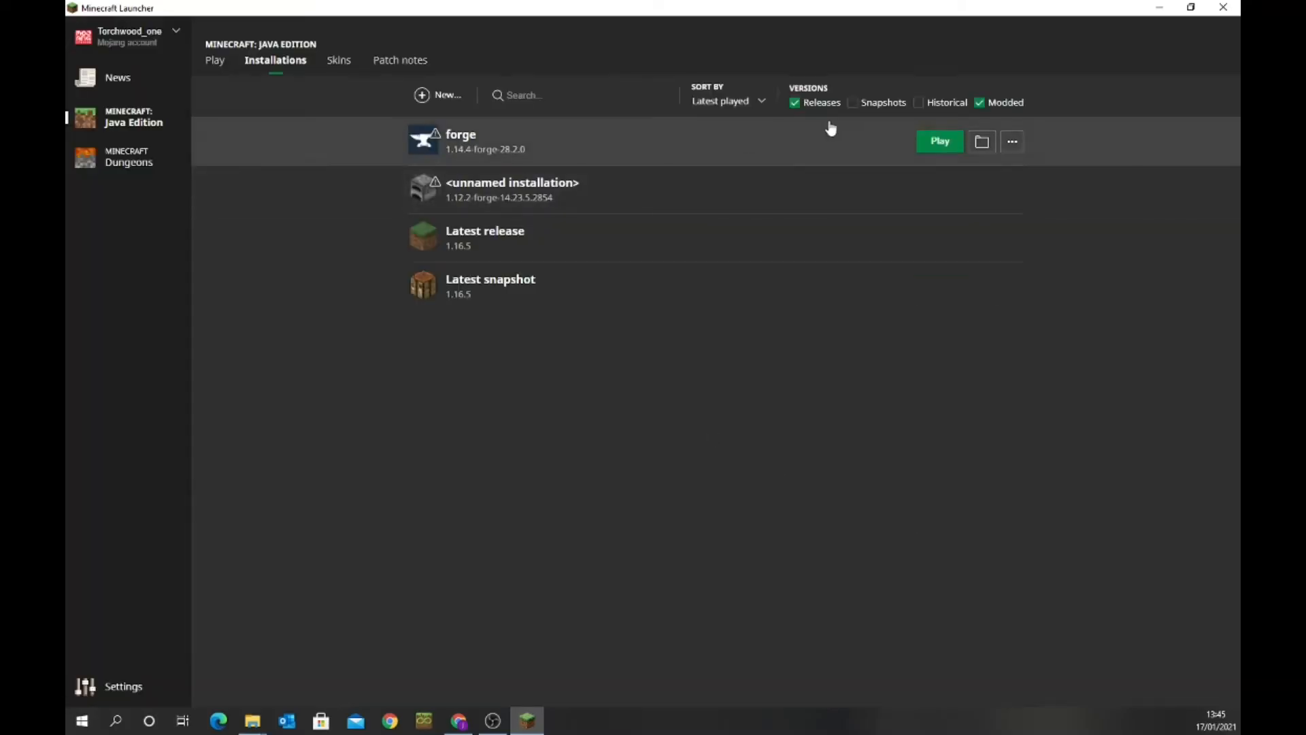
pyautogui.click(939, 141)
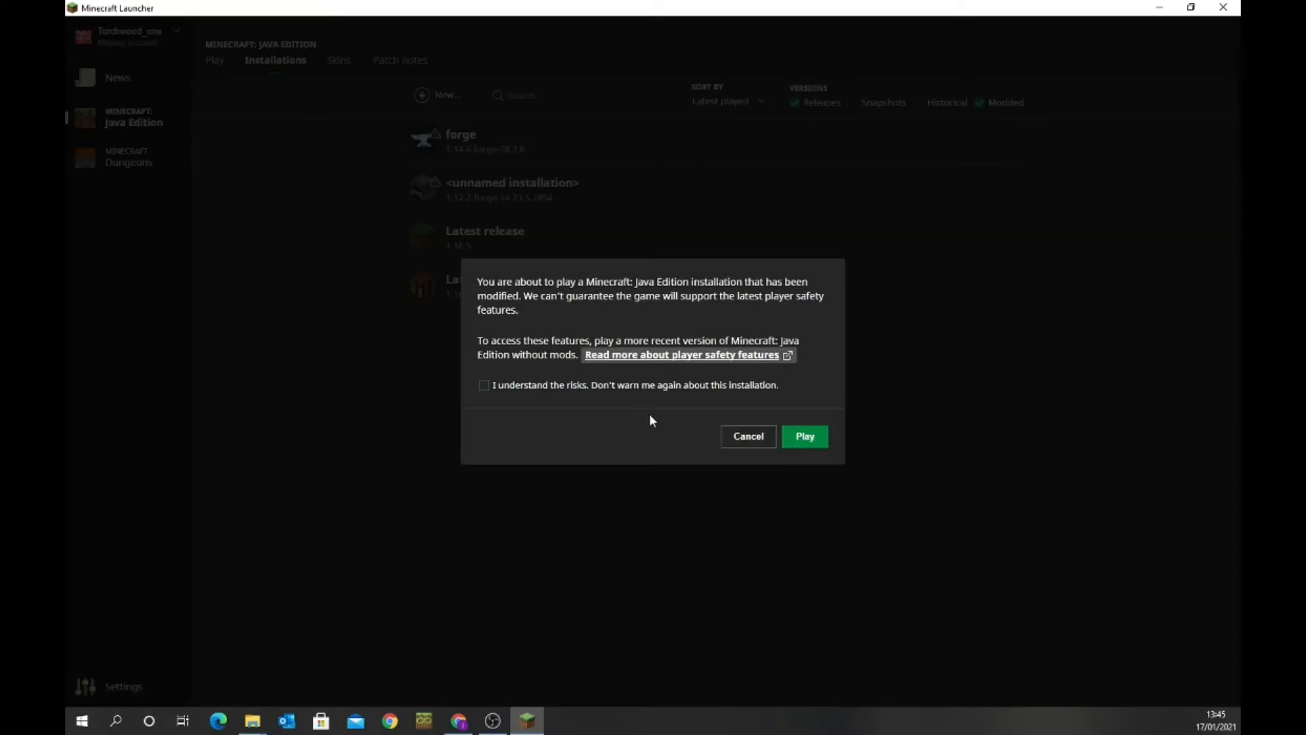
pyautogui.click(484, 384)
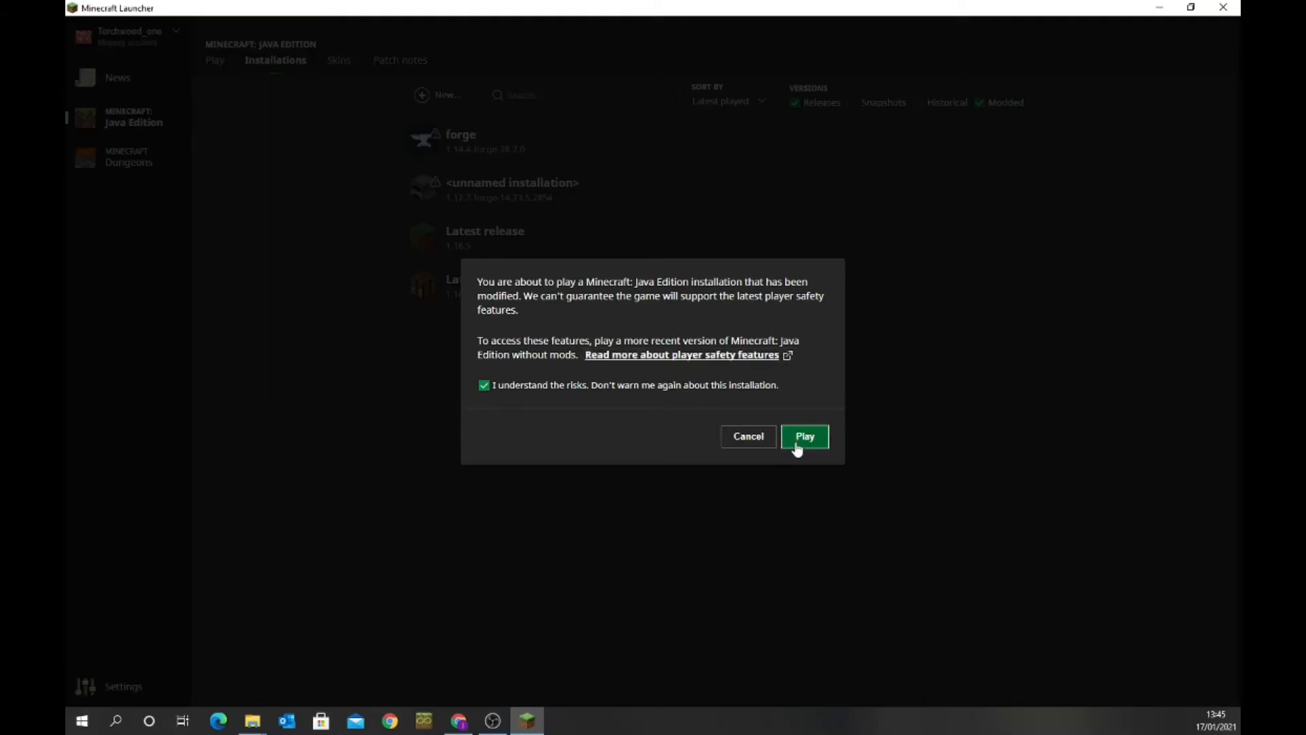
pyautogui.click(804, 435)
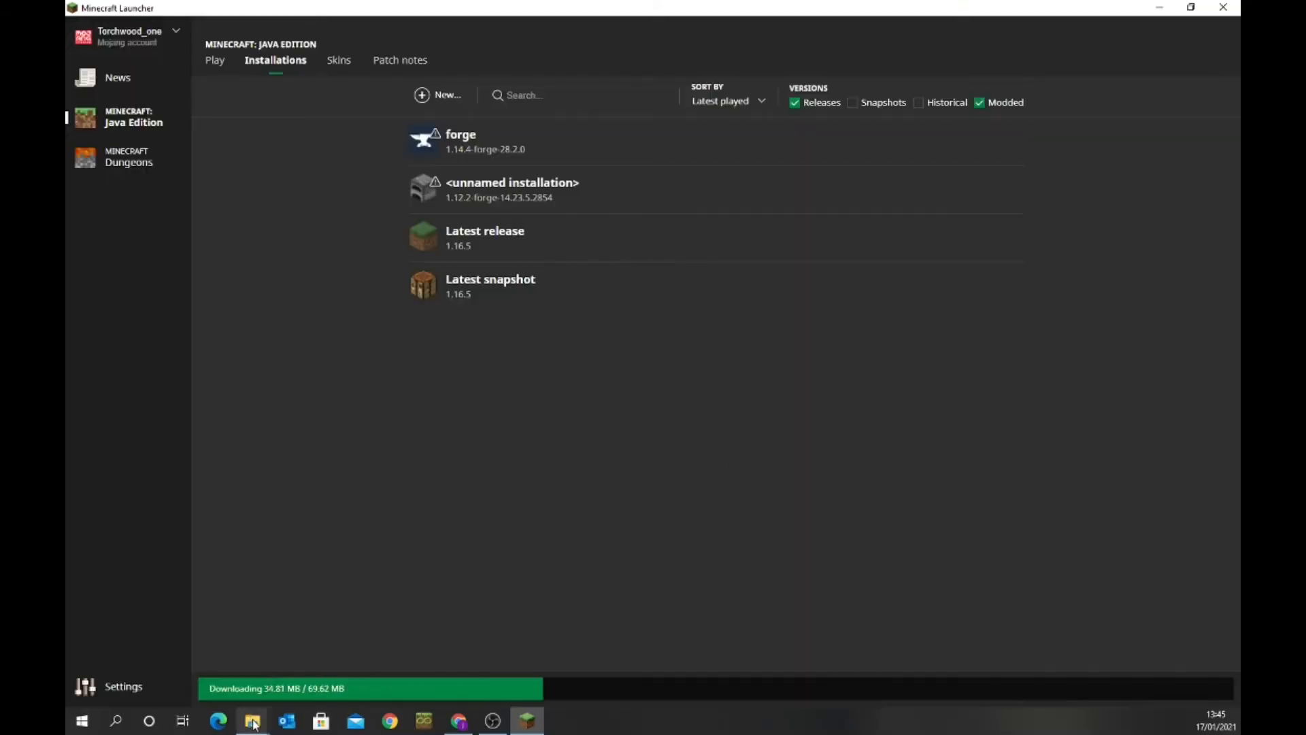
# Step: Open the '1.14.4 modded' folder in File Explorer while Minecraft 1.14.4 loads
pyautogui.click(252, 720)
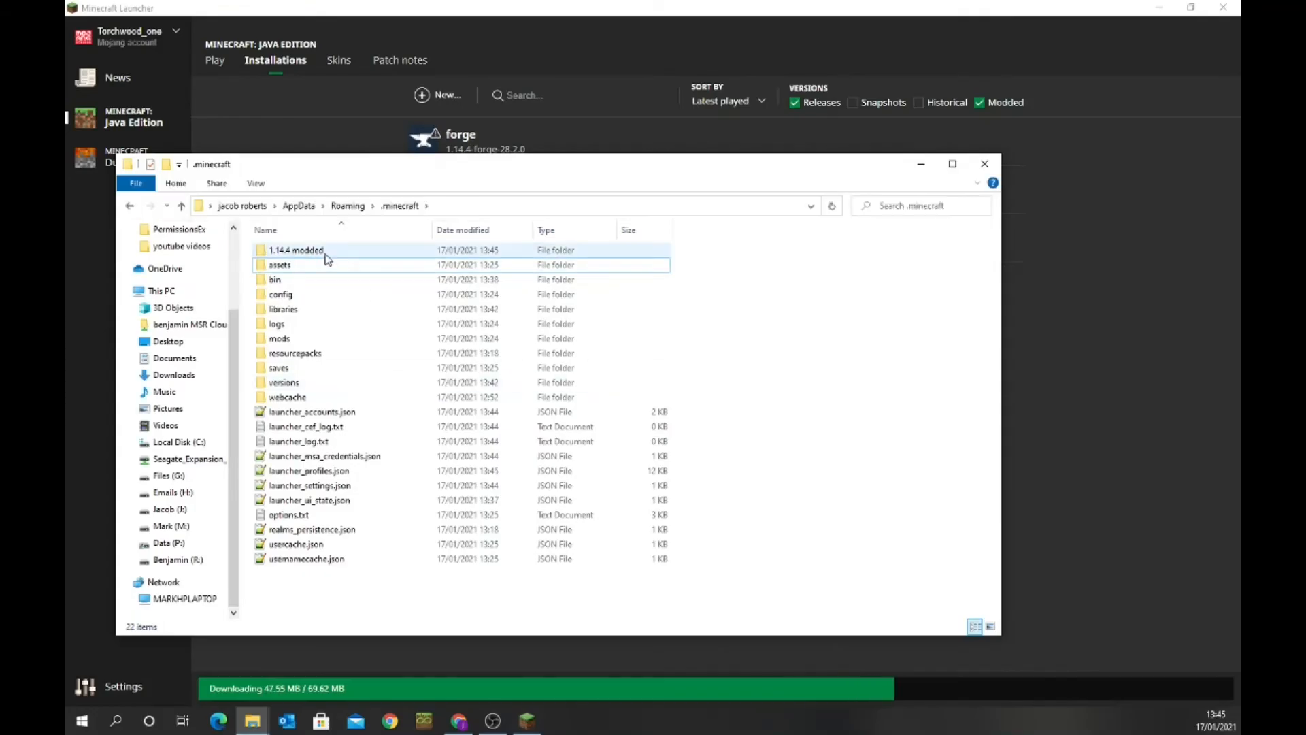
pyautogui.doubleClick(295, 249)
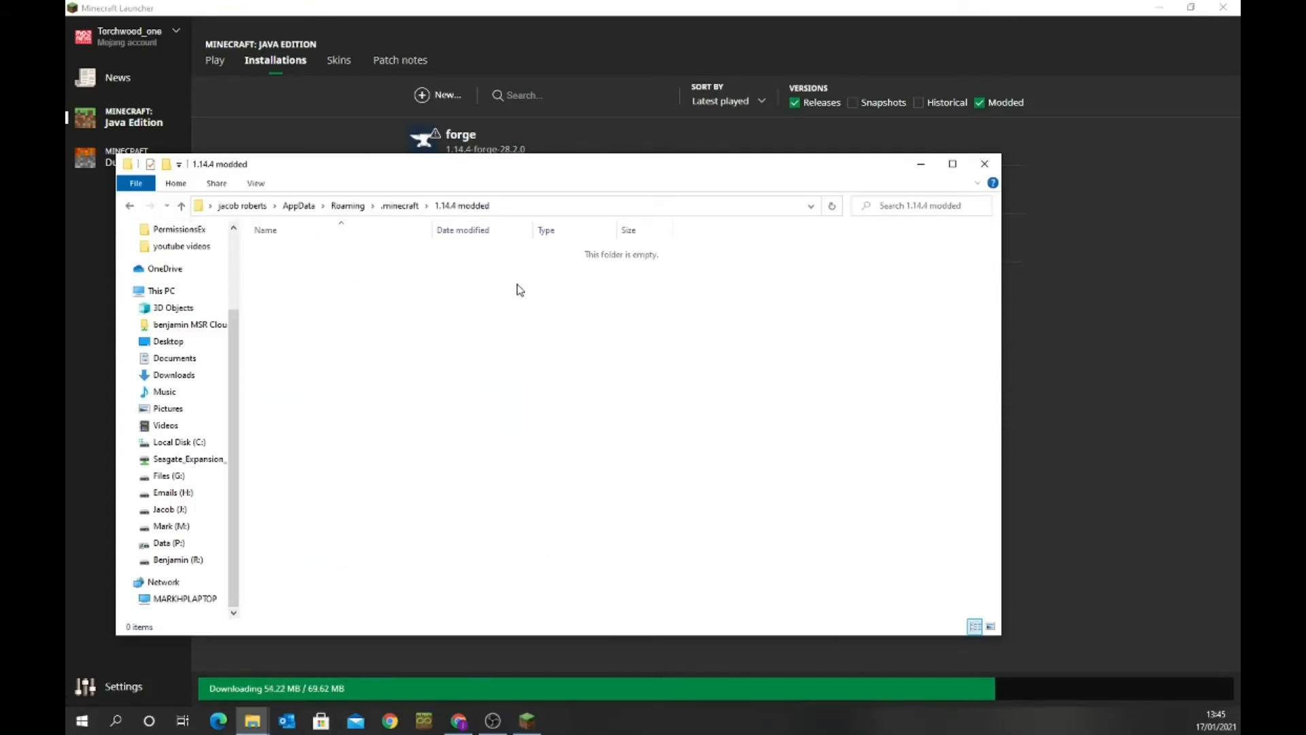
pyautogui.moveTo(555, 381)
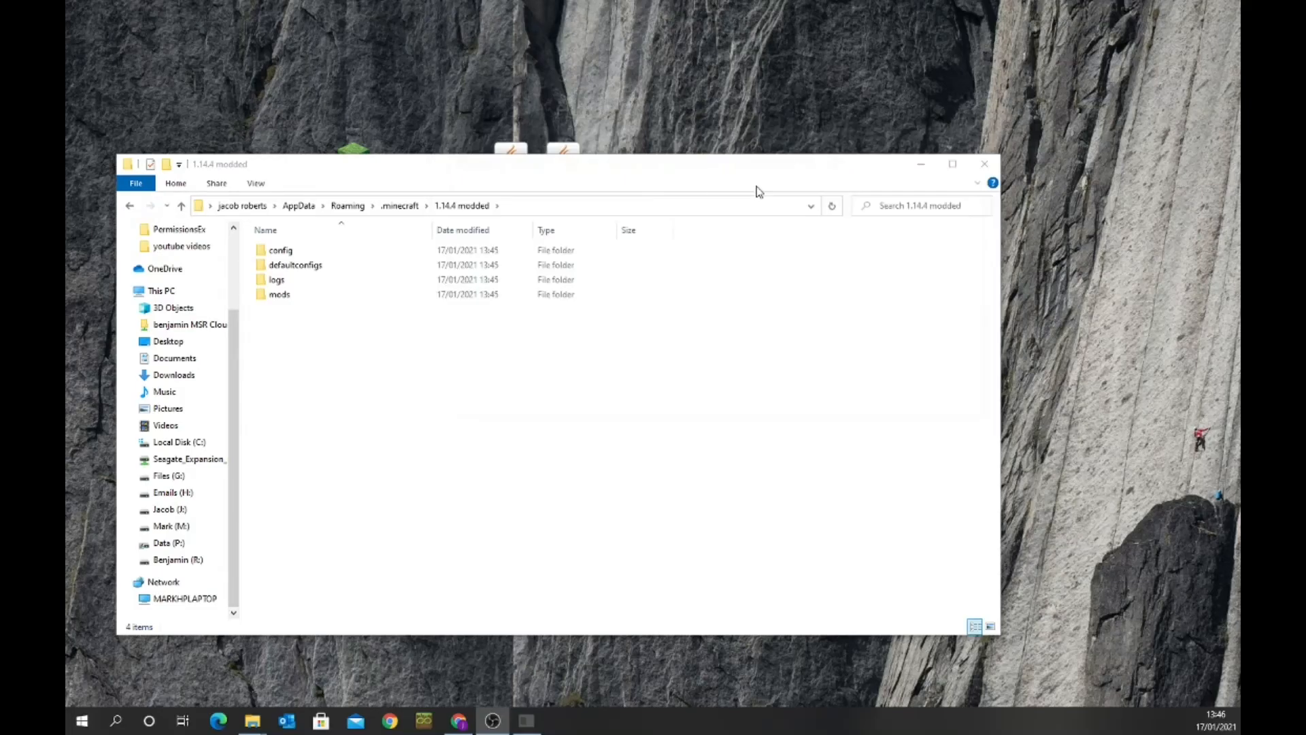
pyautogui.click(294, 264)
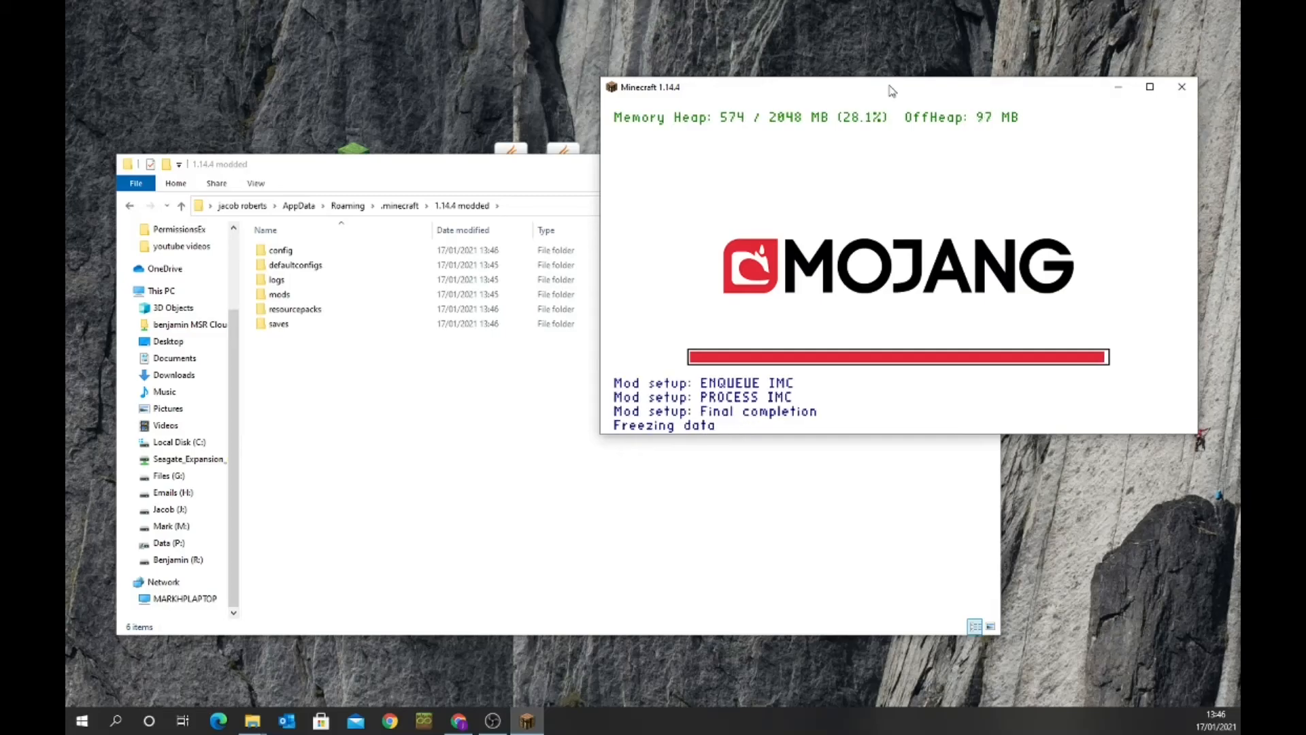
pyautogui.moveTo(885, 33)
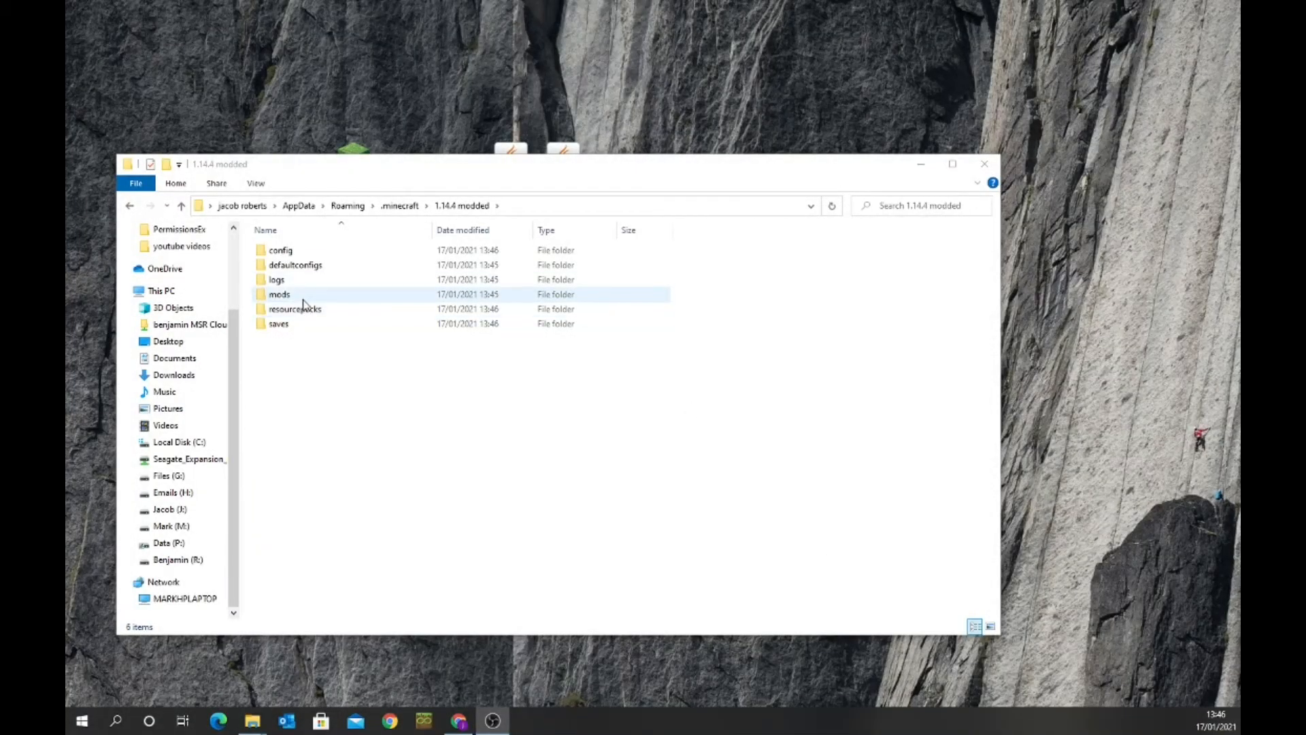
# Step: Navigate from Roaming through .minecraft and '1.14.4 modded' into the empty mods folder
pyautogui.click(442, 178)
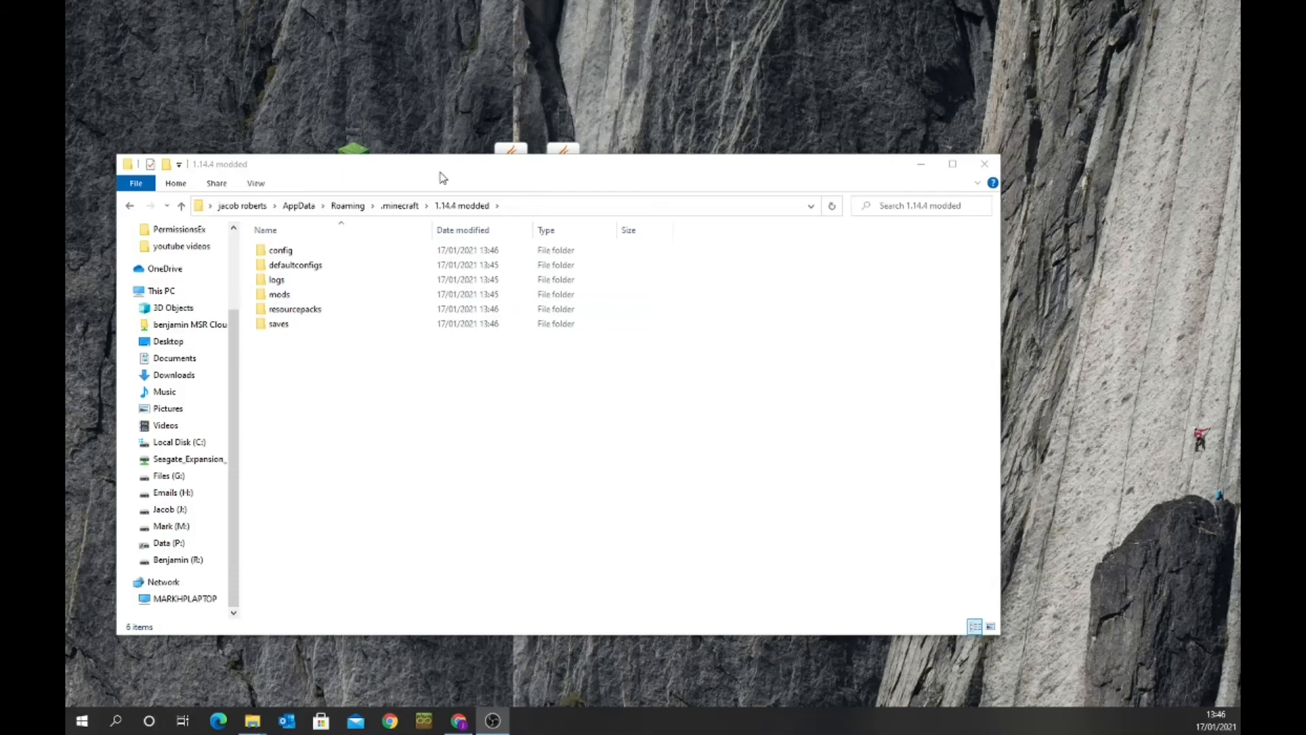
pyautogui.click(400, 205)
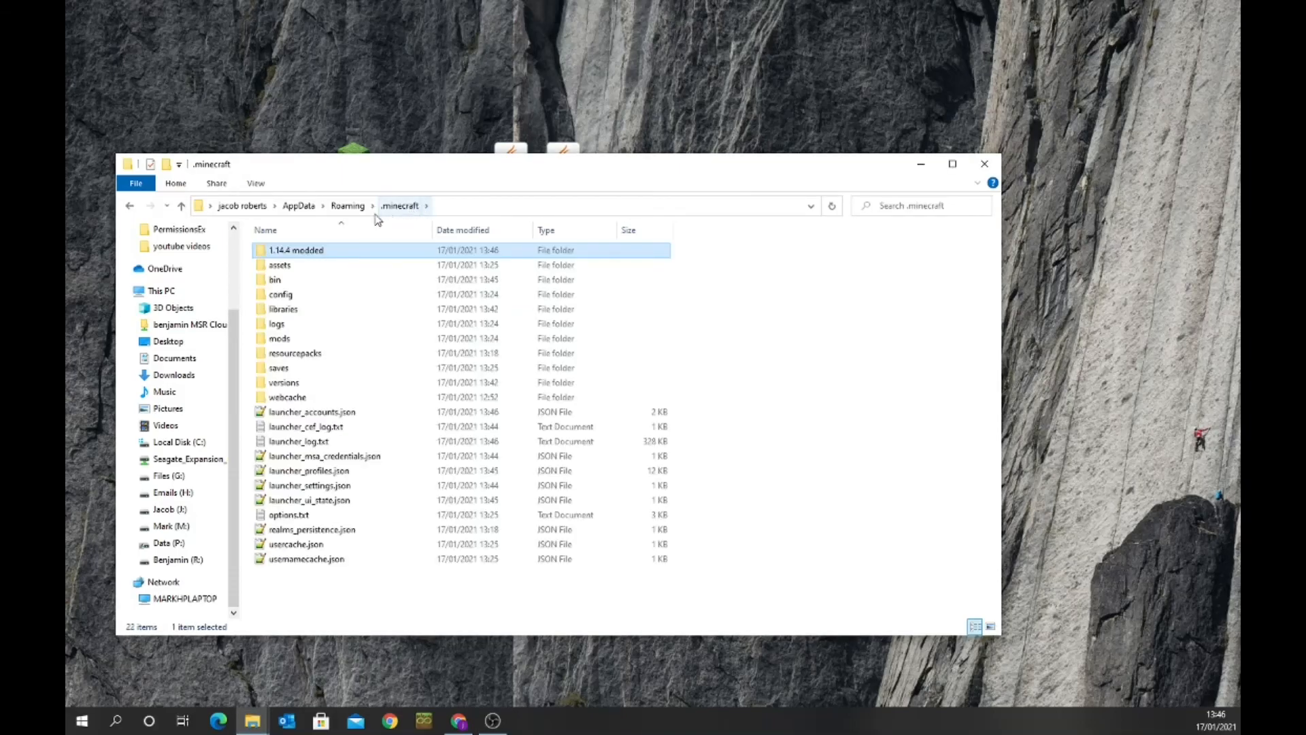
pyautogui.click(347, 204)
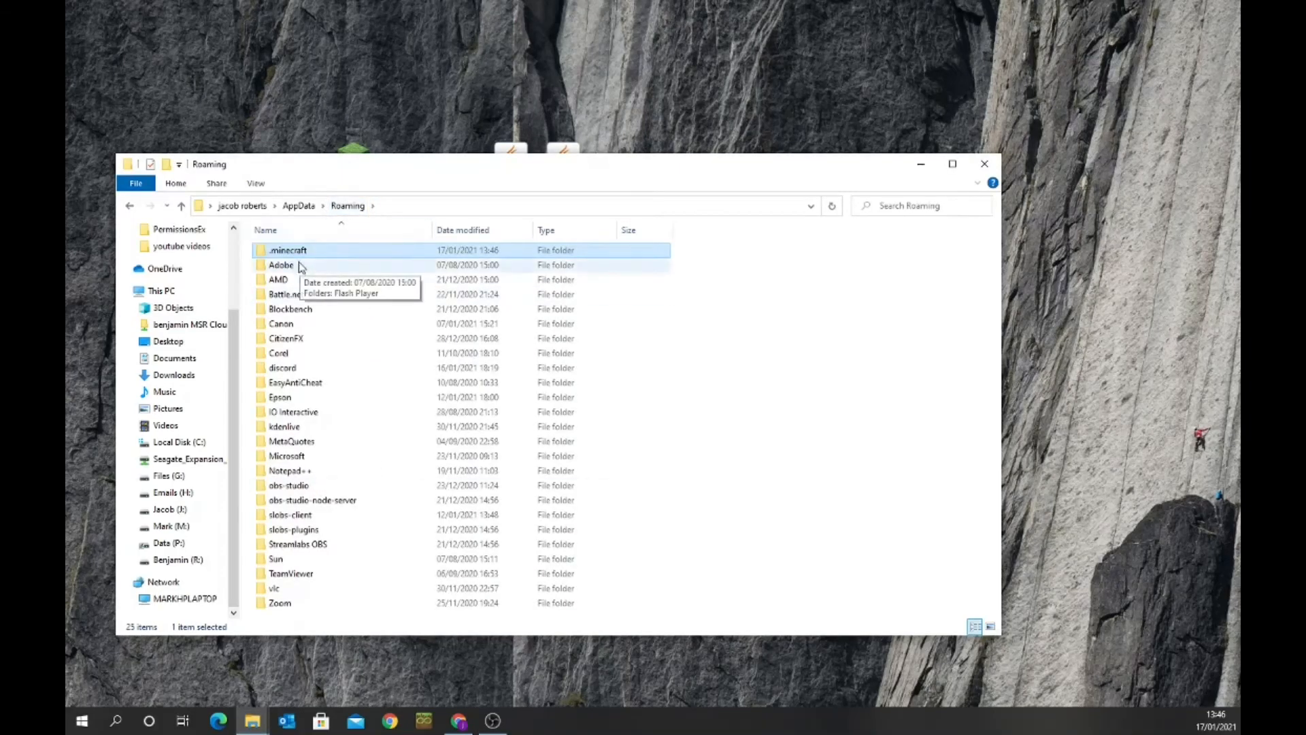
pyautogui.doubleClick(287, 249)
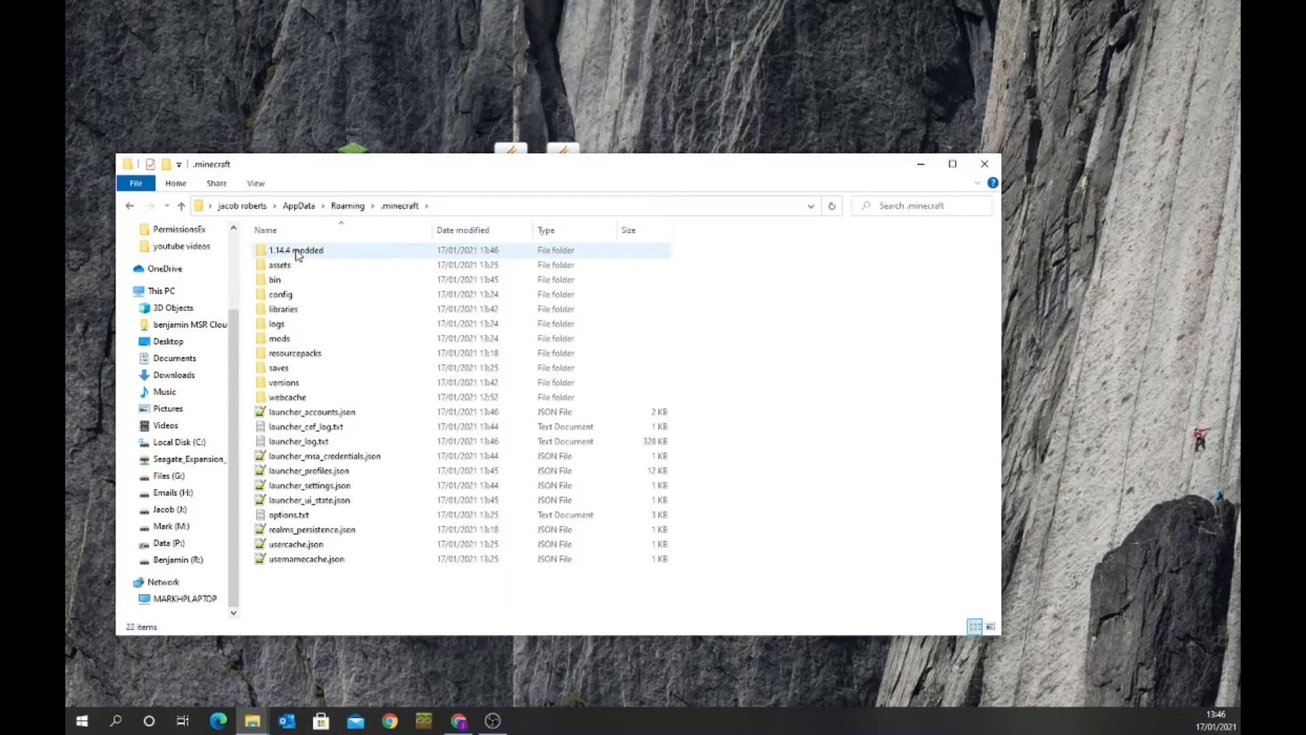
pyautogui.doubleClick(296, 250)
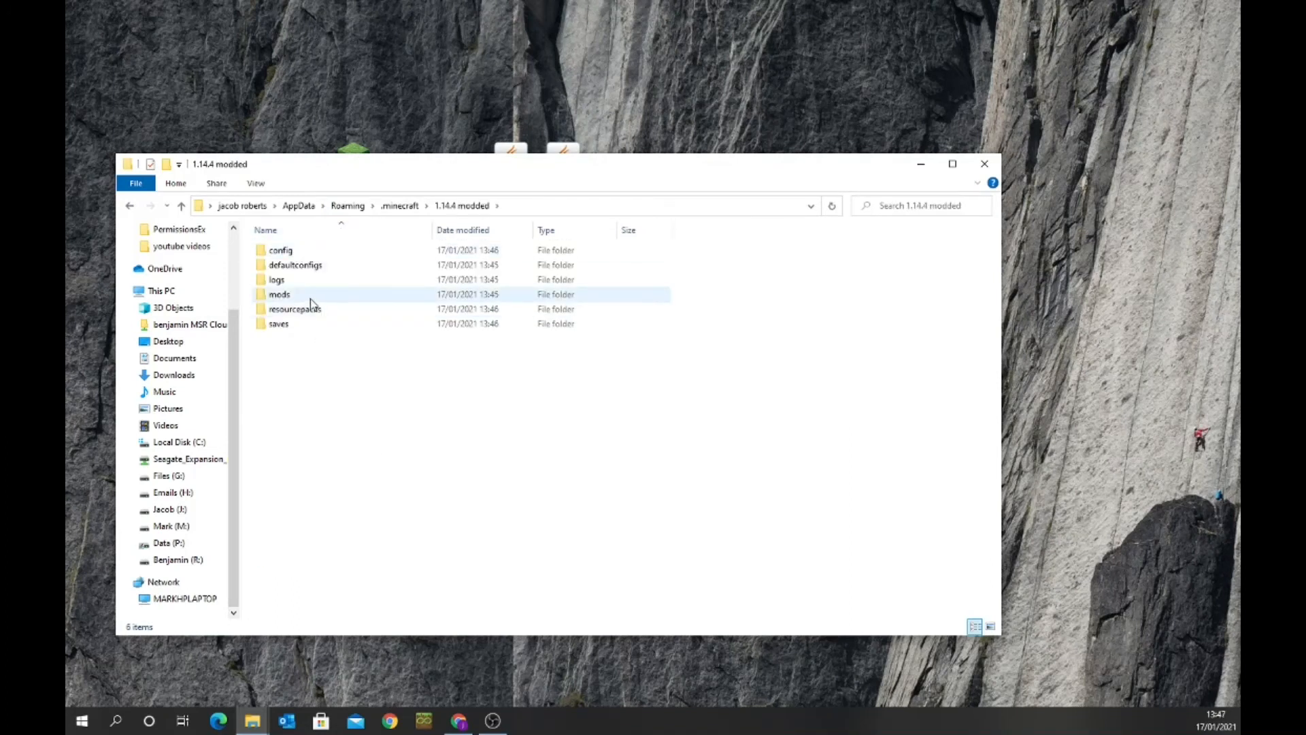
pyautogui.doubleClick(279, 293)
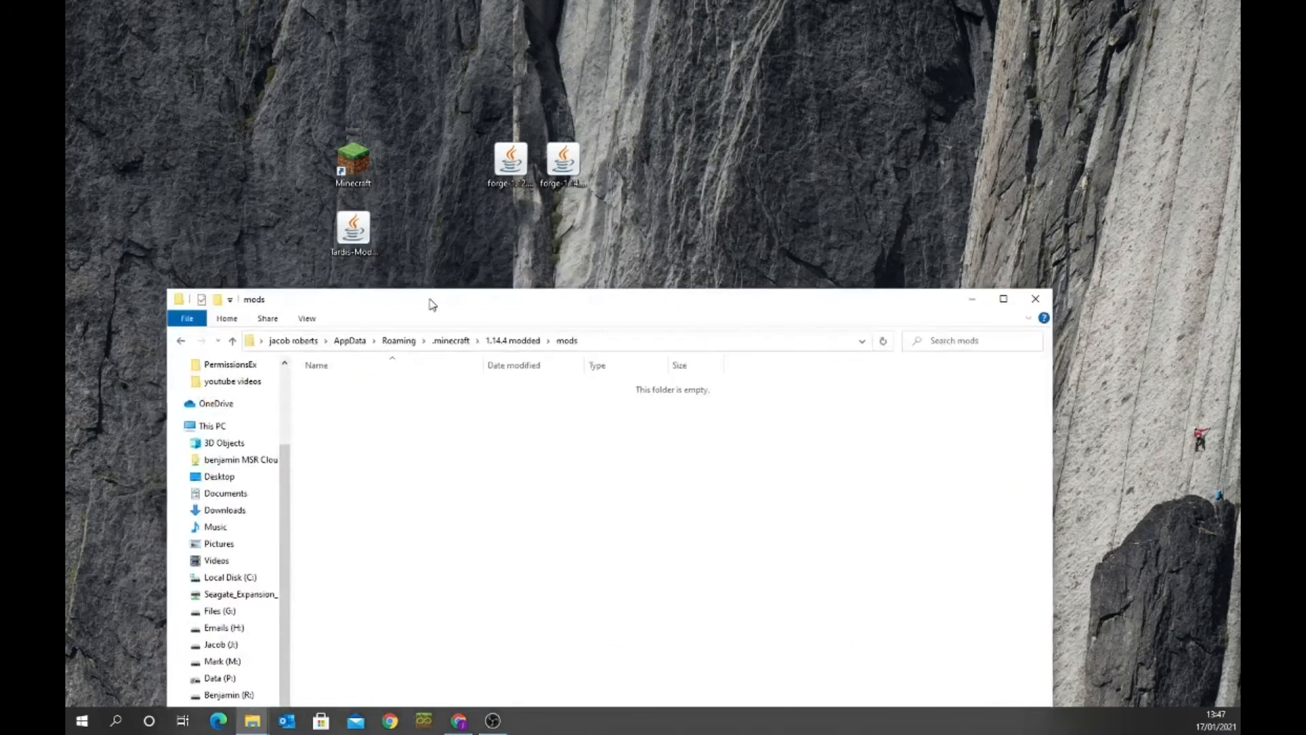
pyautogui.moveTo(419, 483)
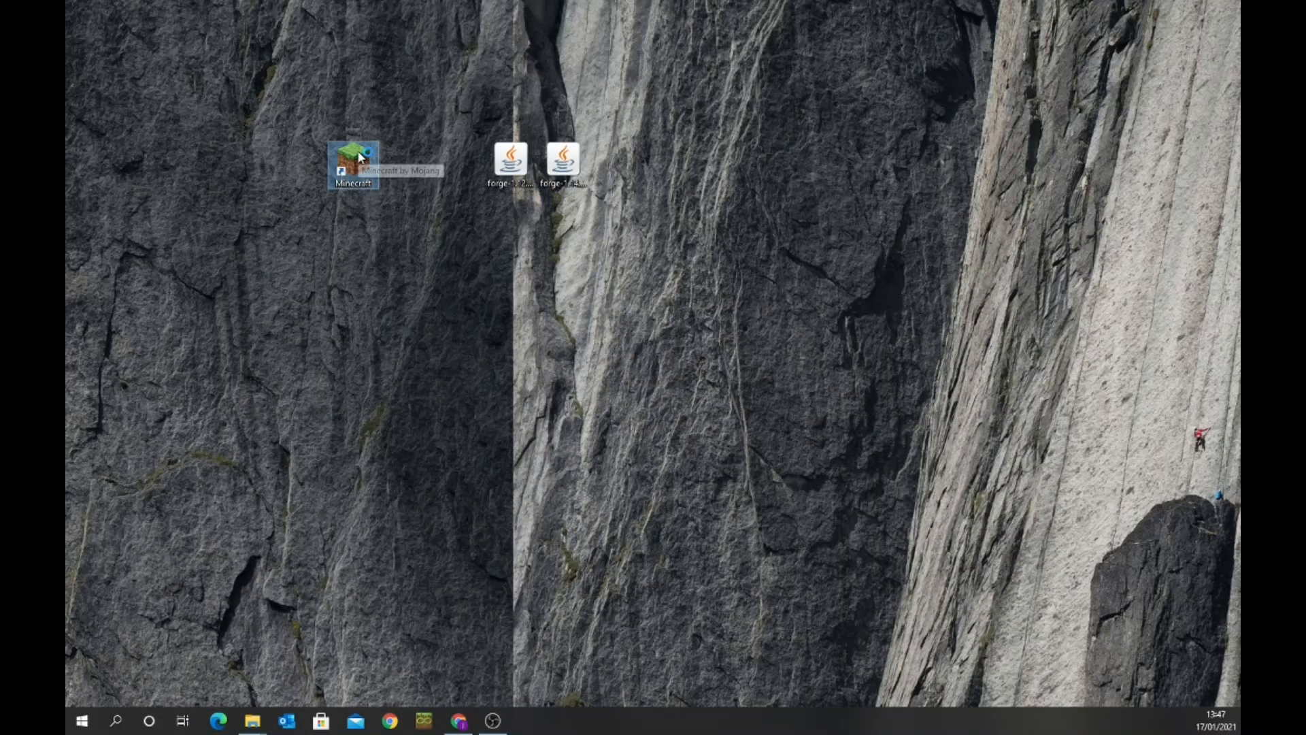
# Step: Reopen the launcher and change the forge JVM argument from -Xmx2G to -Xmx4G
pyautogui.doubleClick(353, 159)
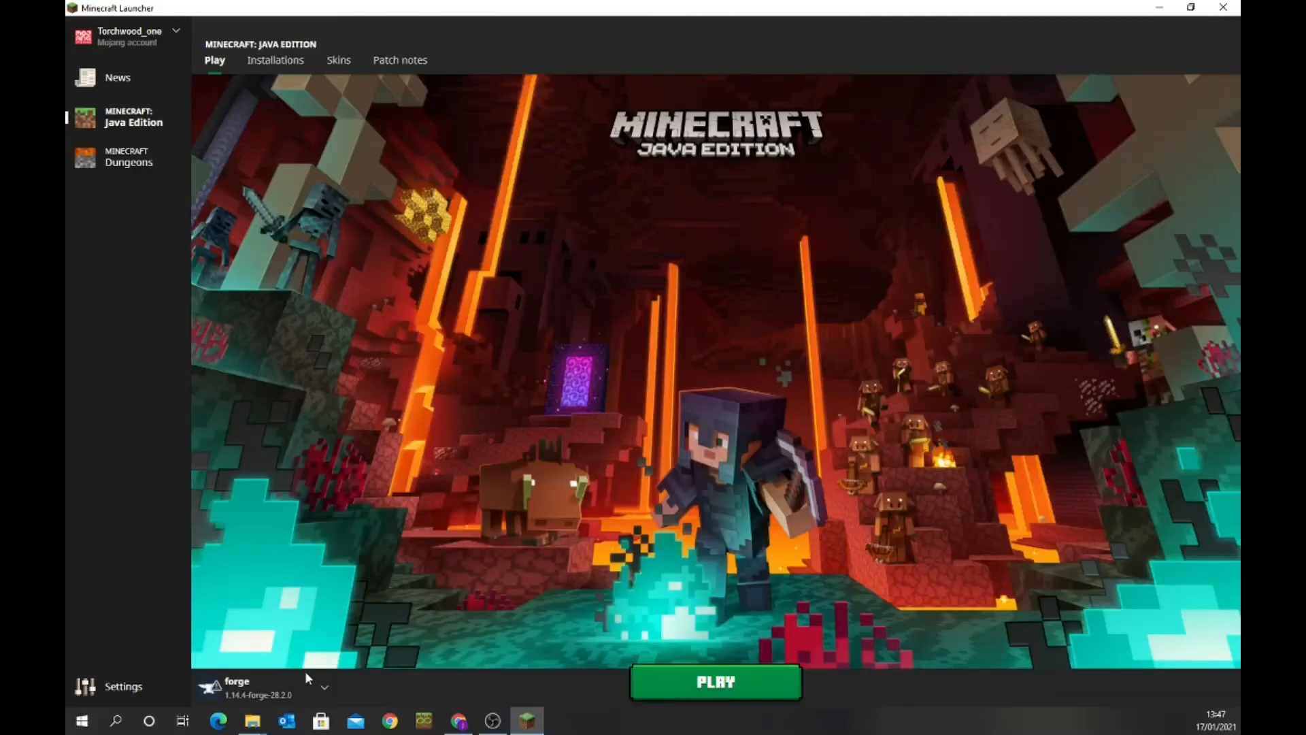
pyautogui.moveTo(331, 333)
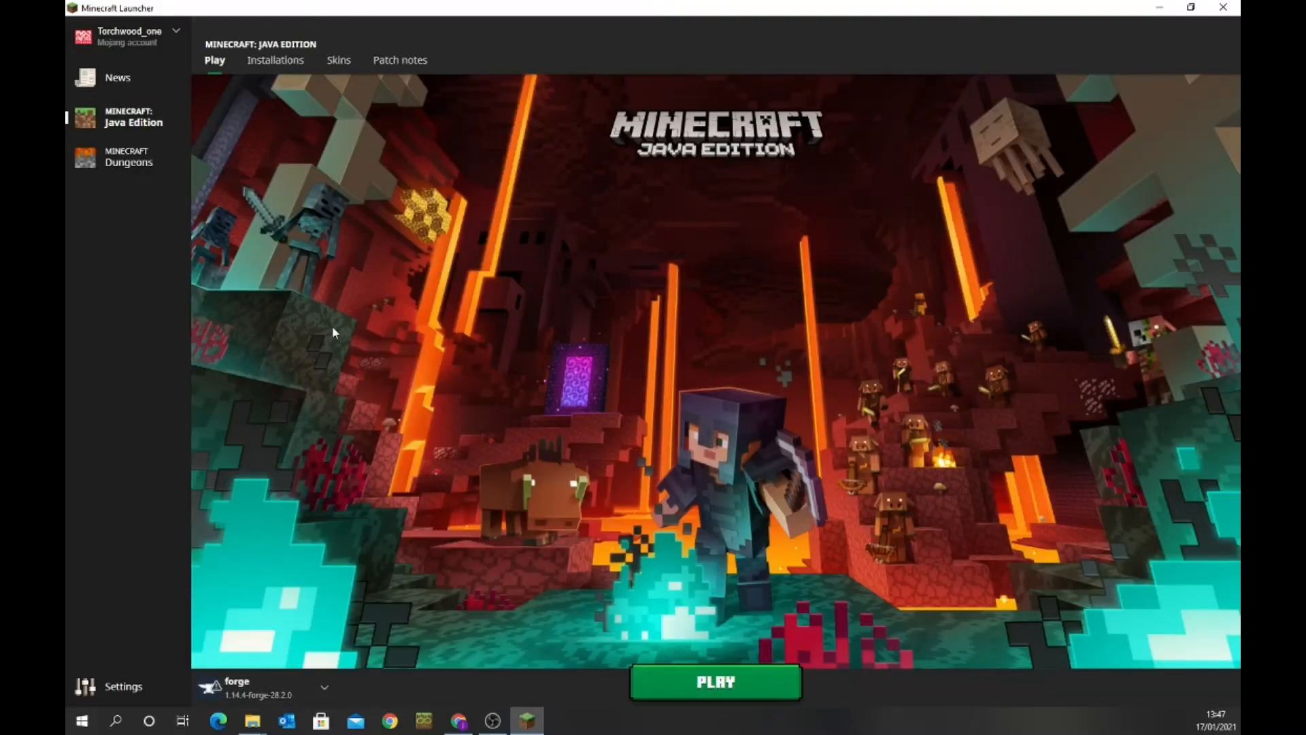
pyautogui.click(275, 59)
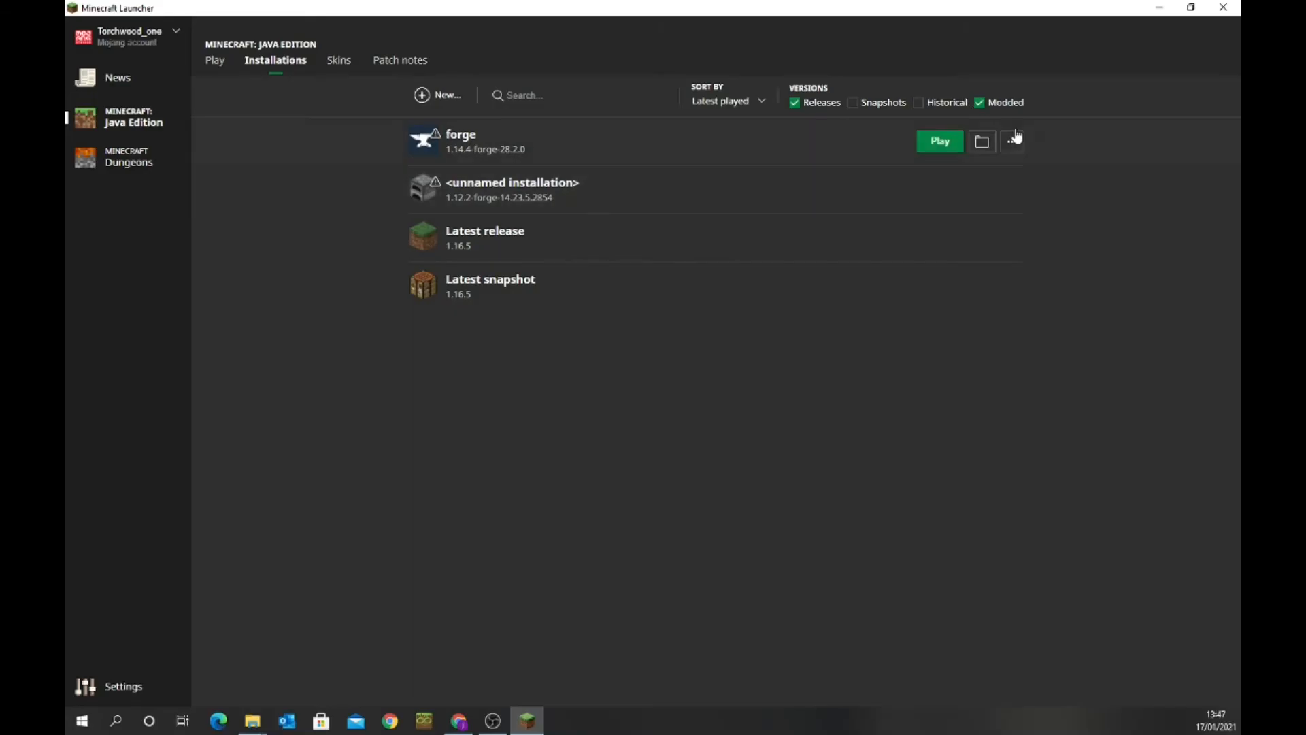
pyautogui.click(1012, 140)
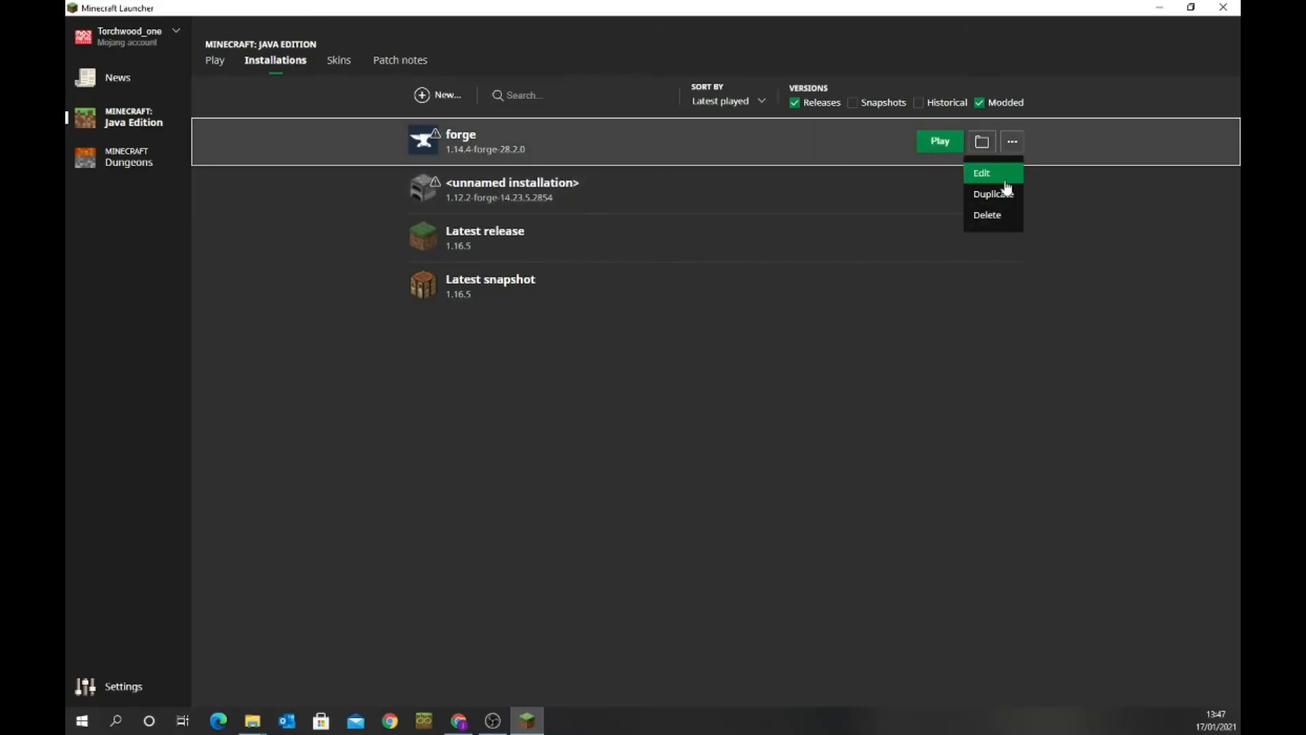
pyautogui.click(980, 172)
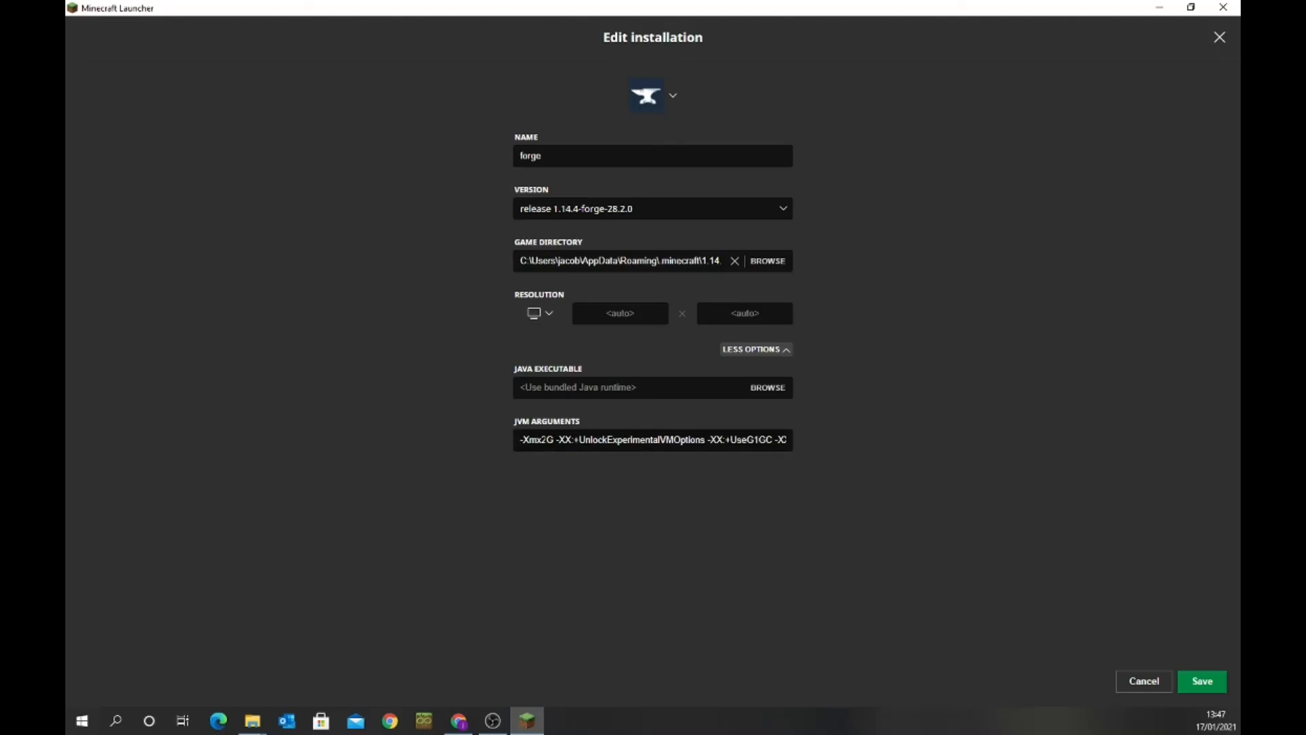
pyautogui.click(652, 439)
pyautogui.write('4')
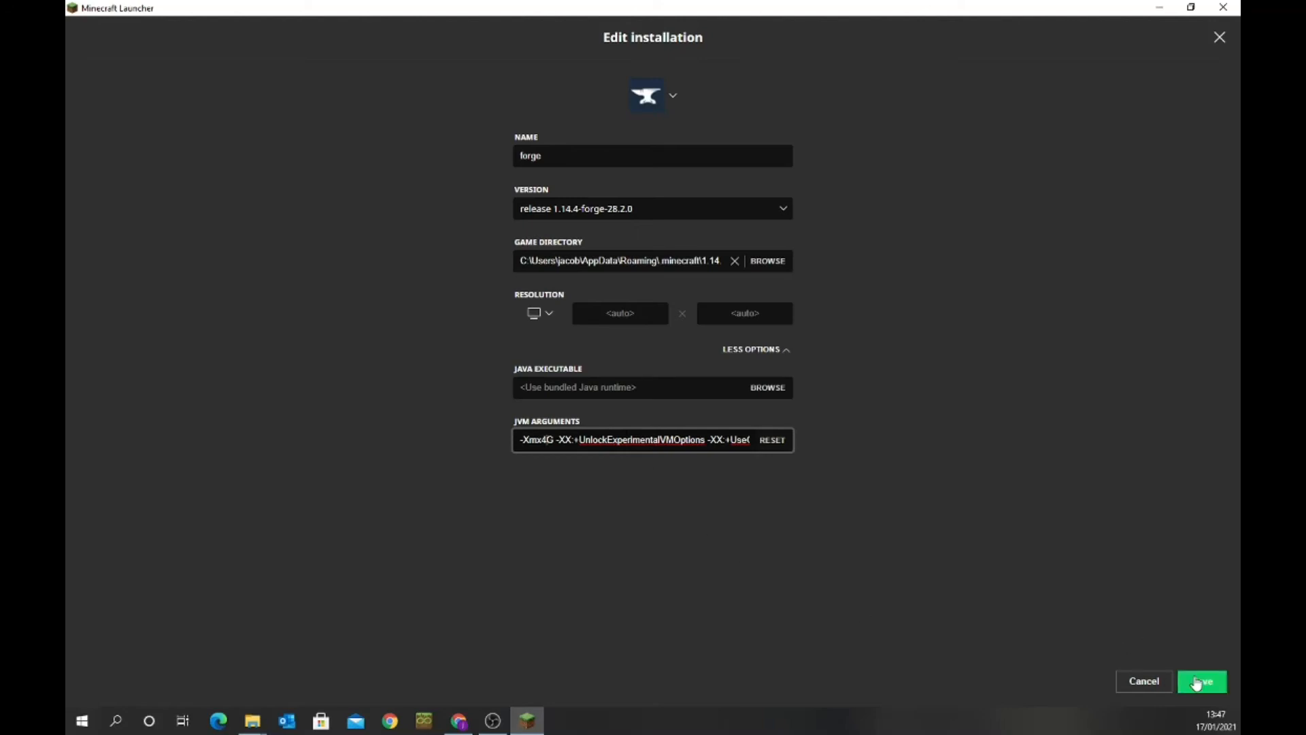
pyautogui.click(1199, 680)
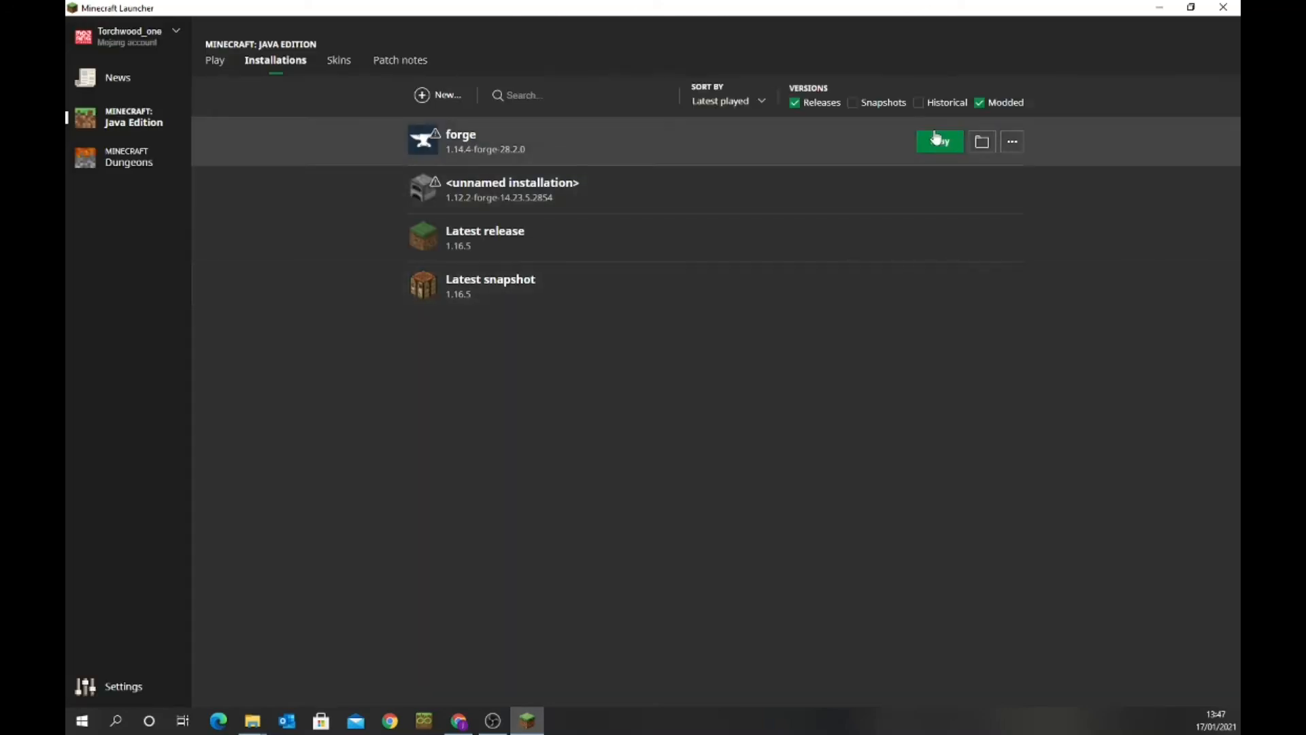
pyautogui.moveTo(800, 147)
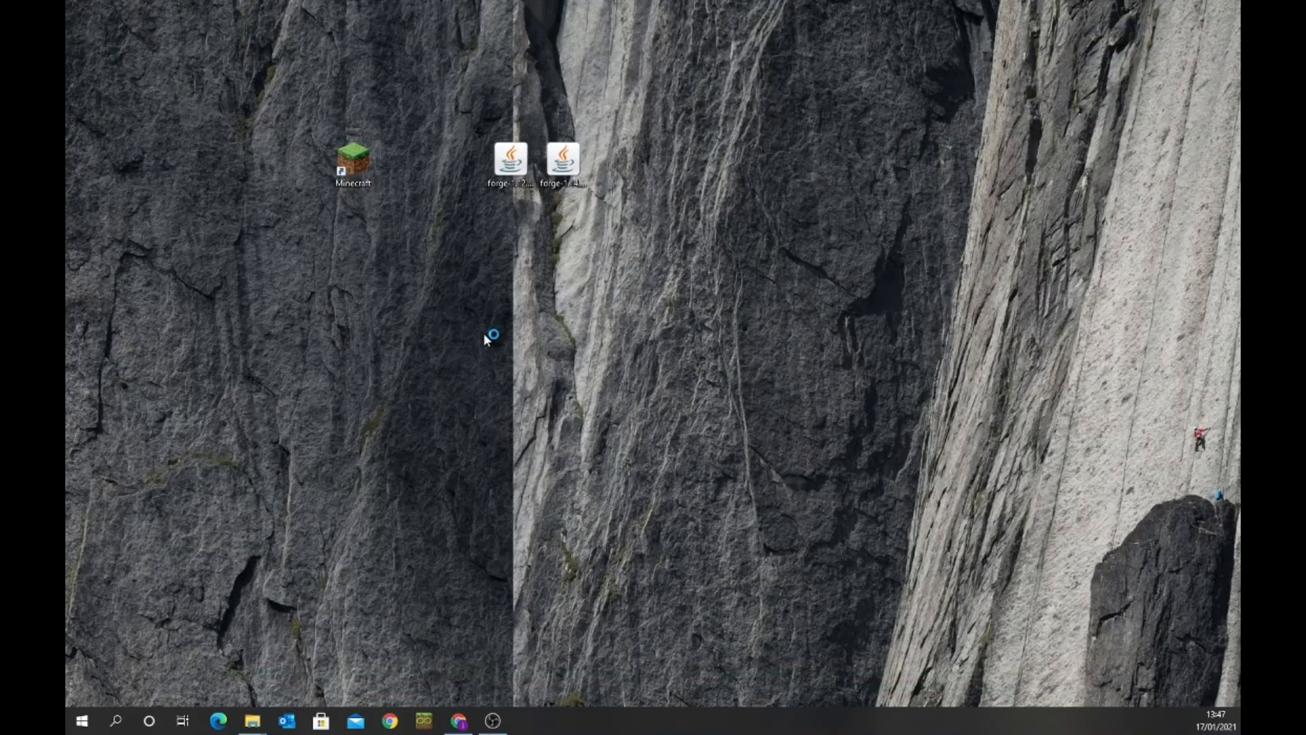
pyautogui.moveTo(710, 210)
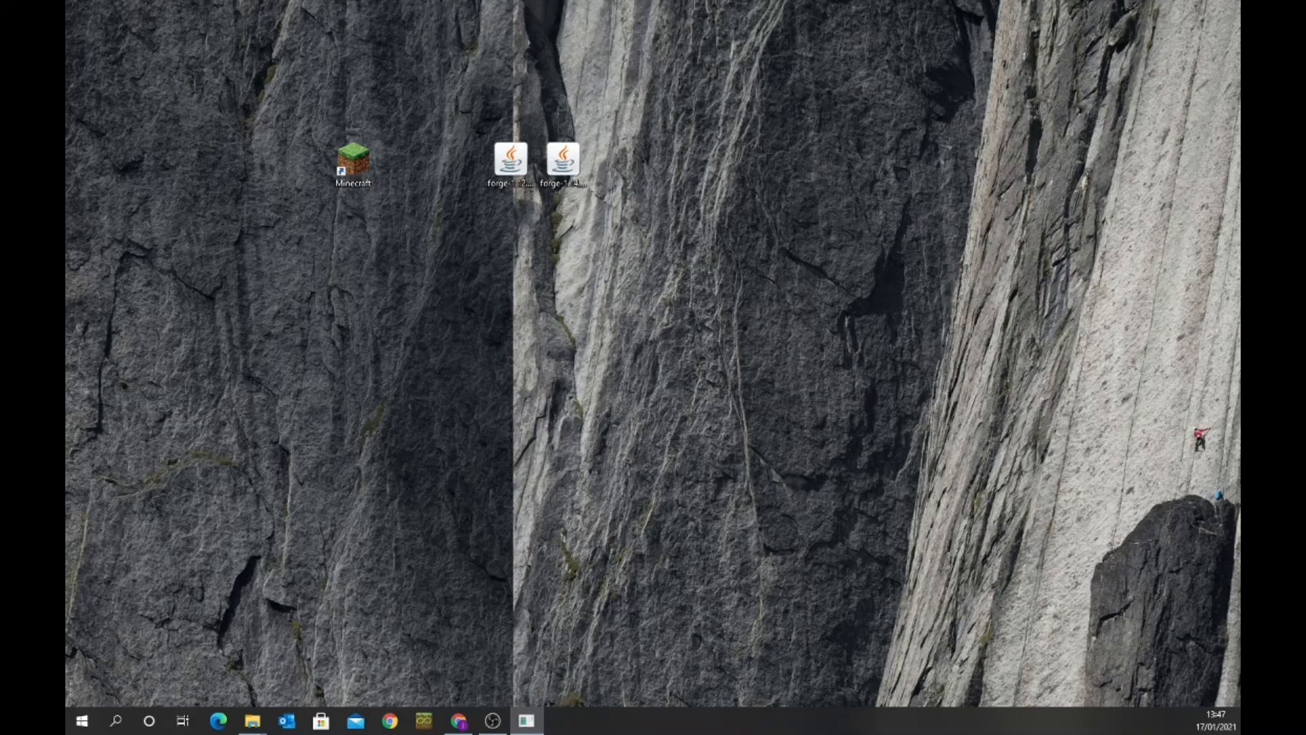
# Step: Launch the forge 1.14.4 installation and wait for the Create New World screen
pyautogui.doubleClick(509, 156)
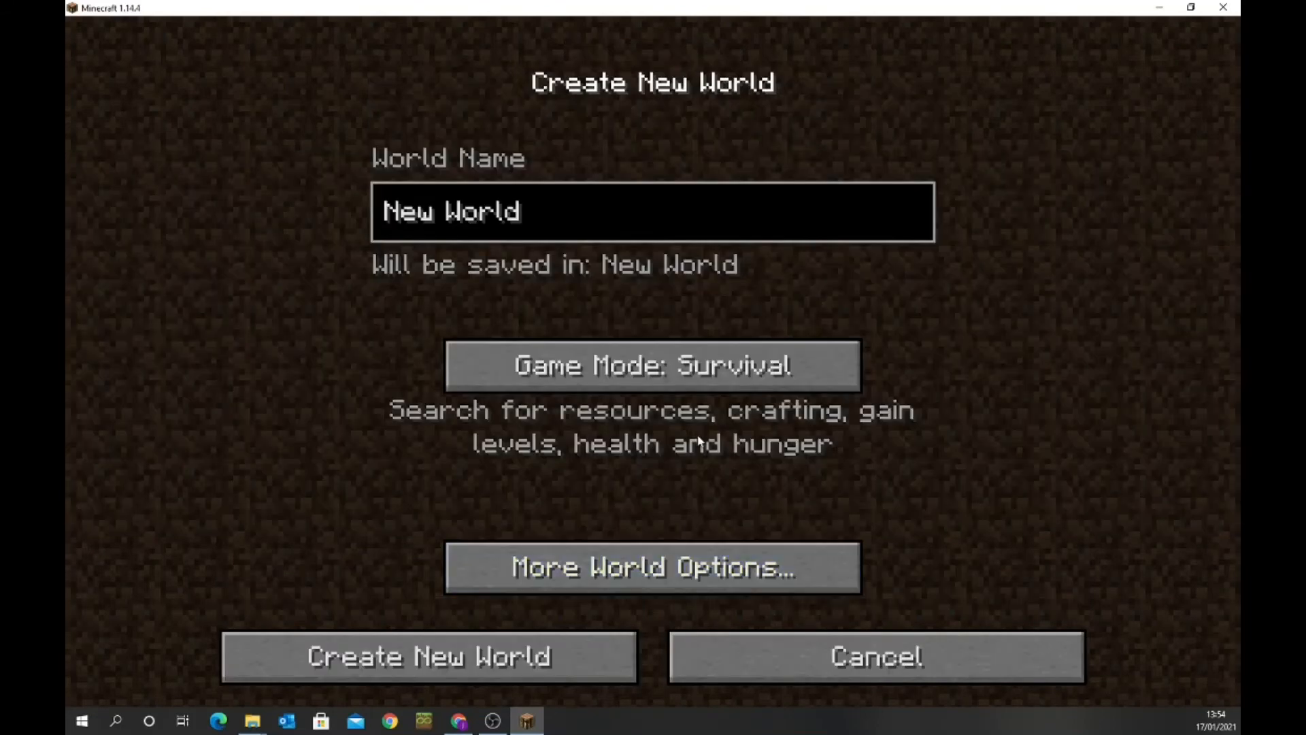
# Step: Create the Survival world named New World and let terrain generation begin
pyautogui.click(429, 657)
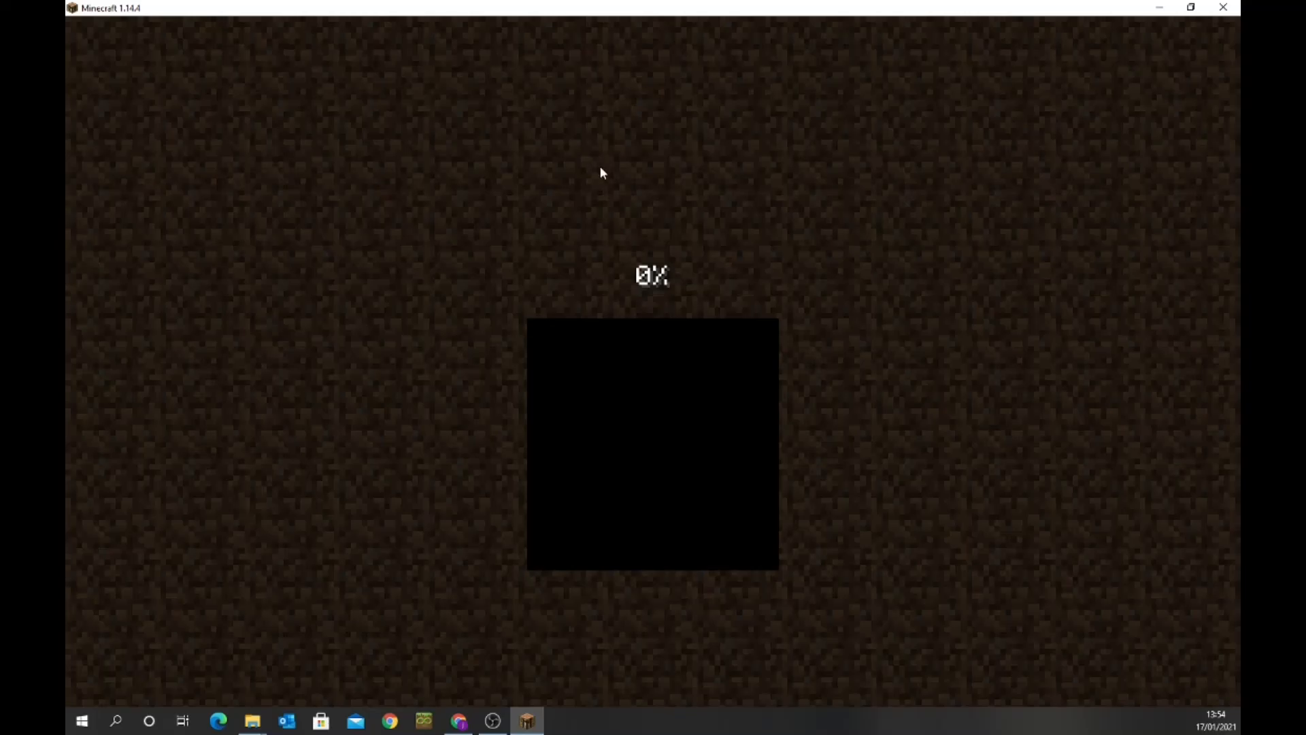
pyautogui.moveTo(726, 274)
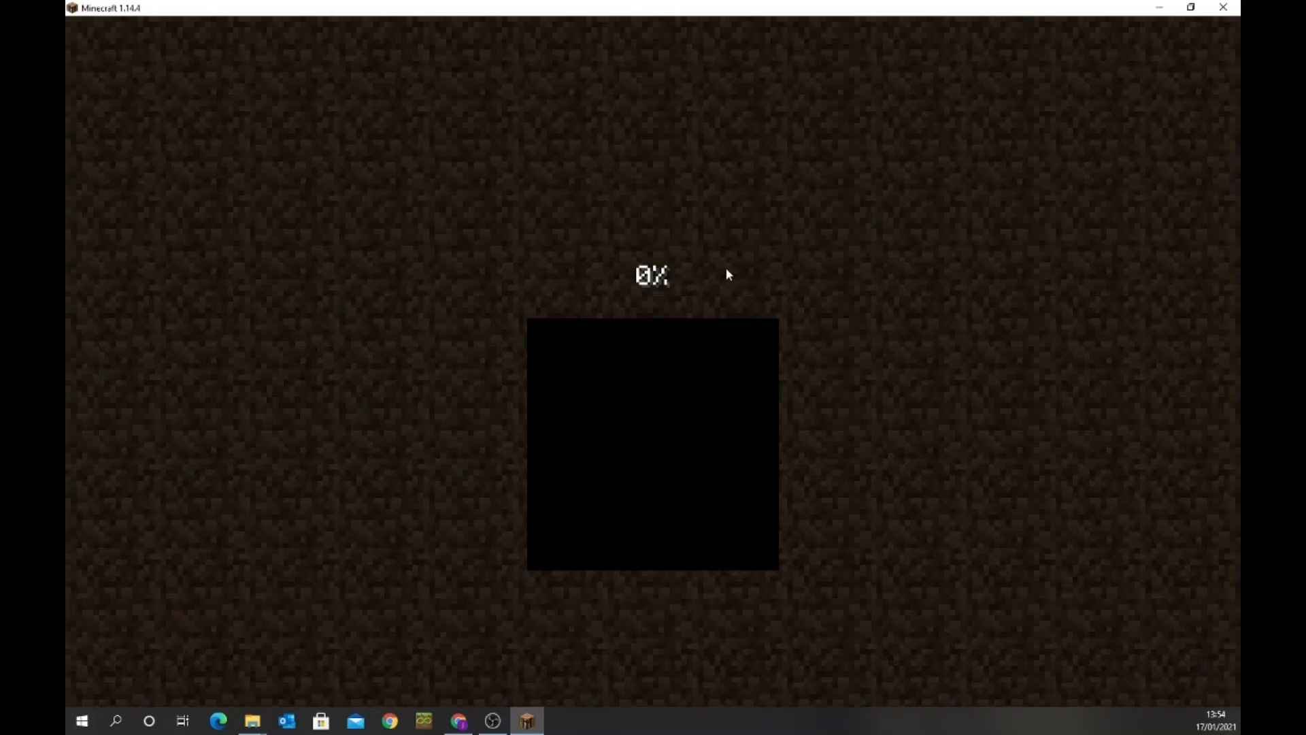
pyautogui.moveTo(629, 338)
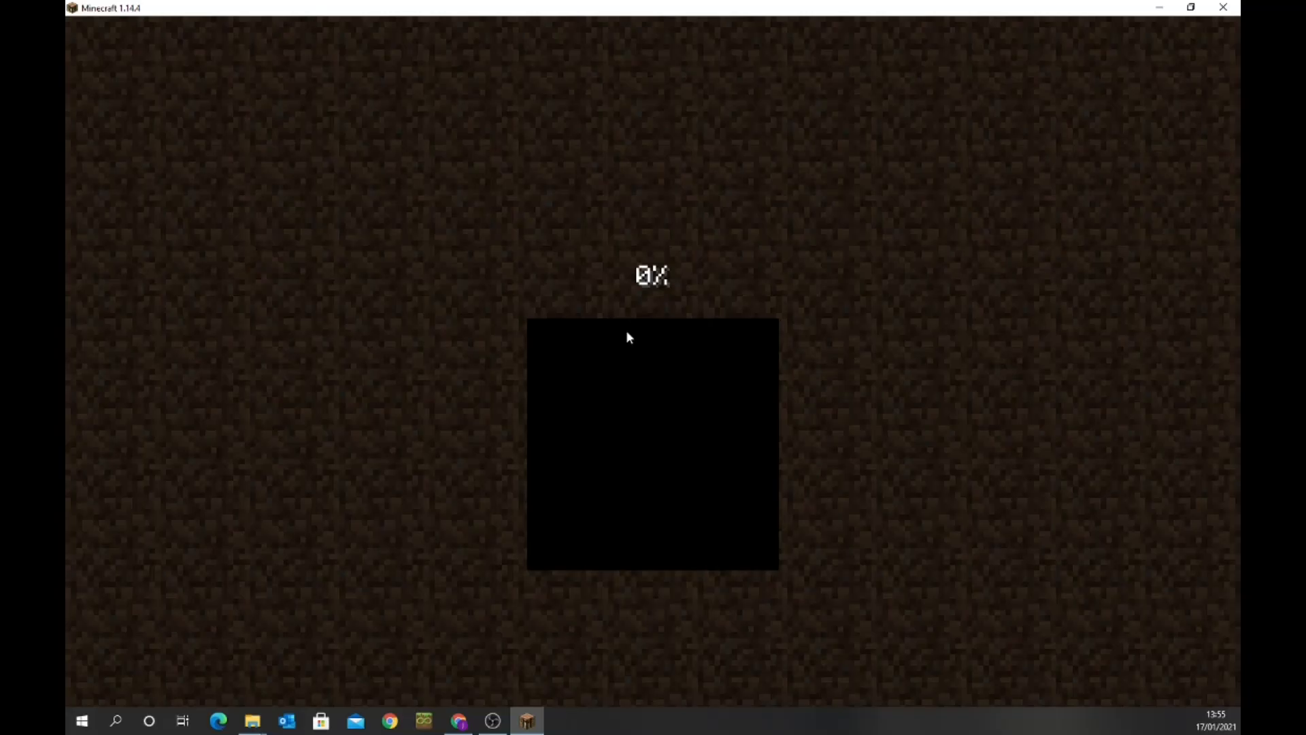
pyautogui.moveTo(653, 328)
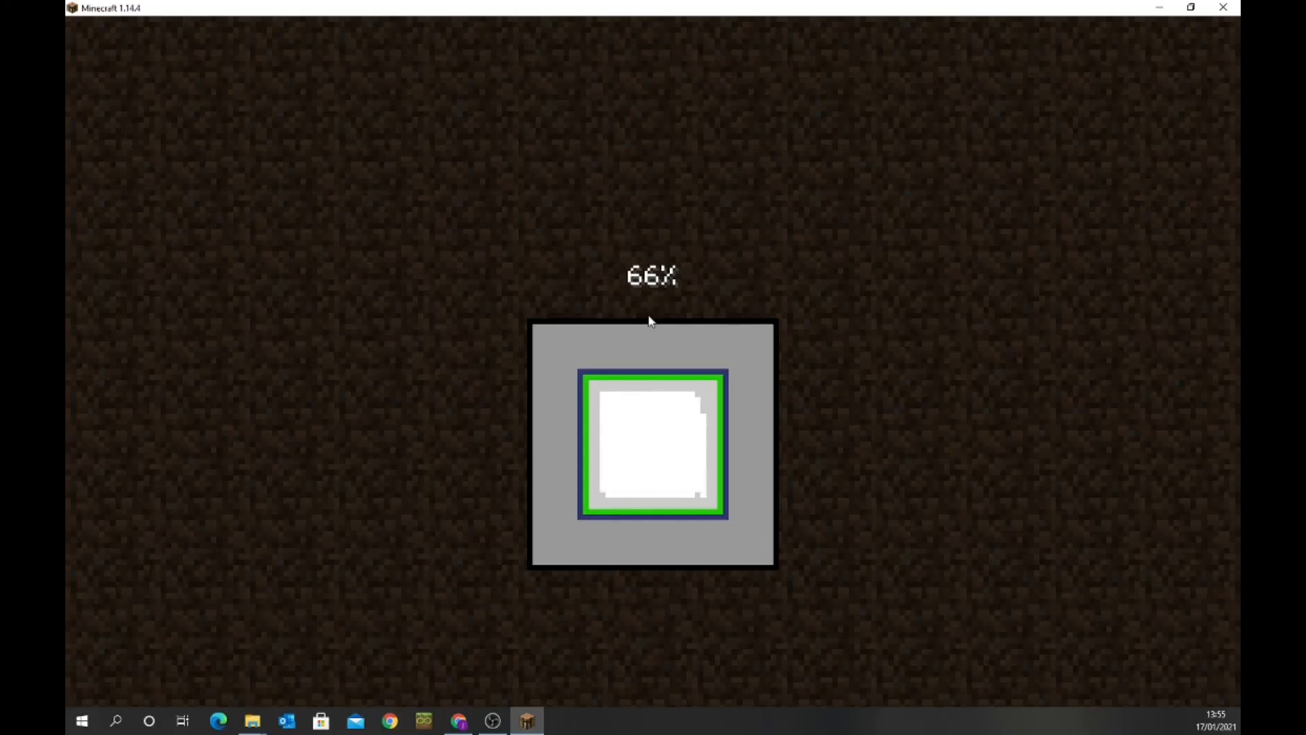
pyautogui.moveTo(589, 349)
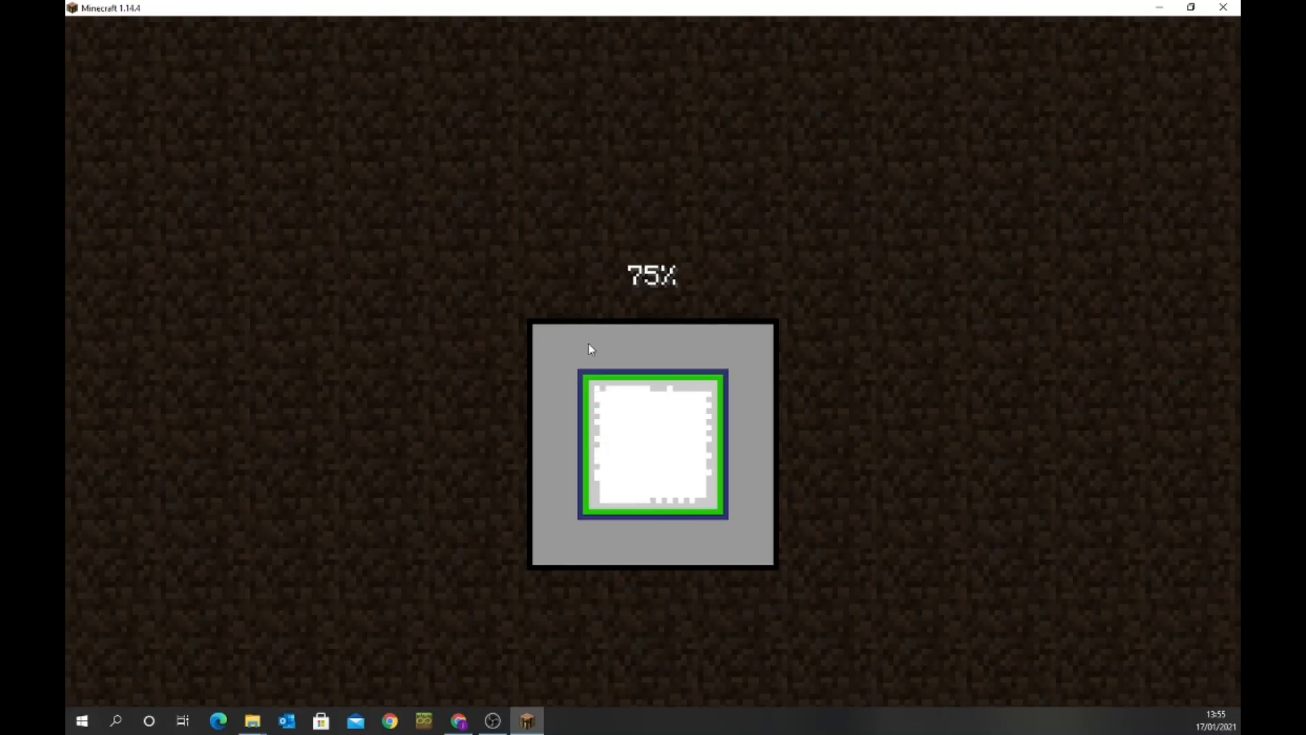
pyautogui.moveTo(874, 207)
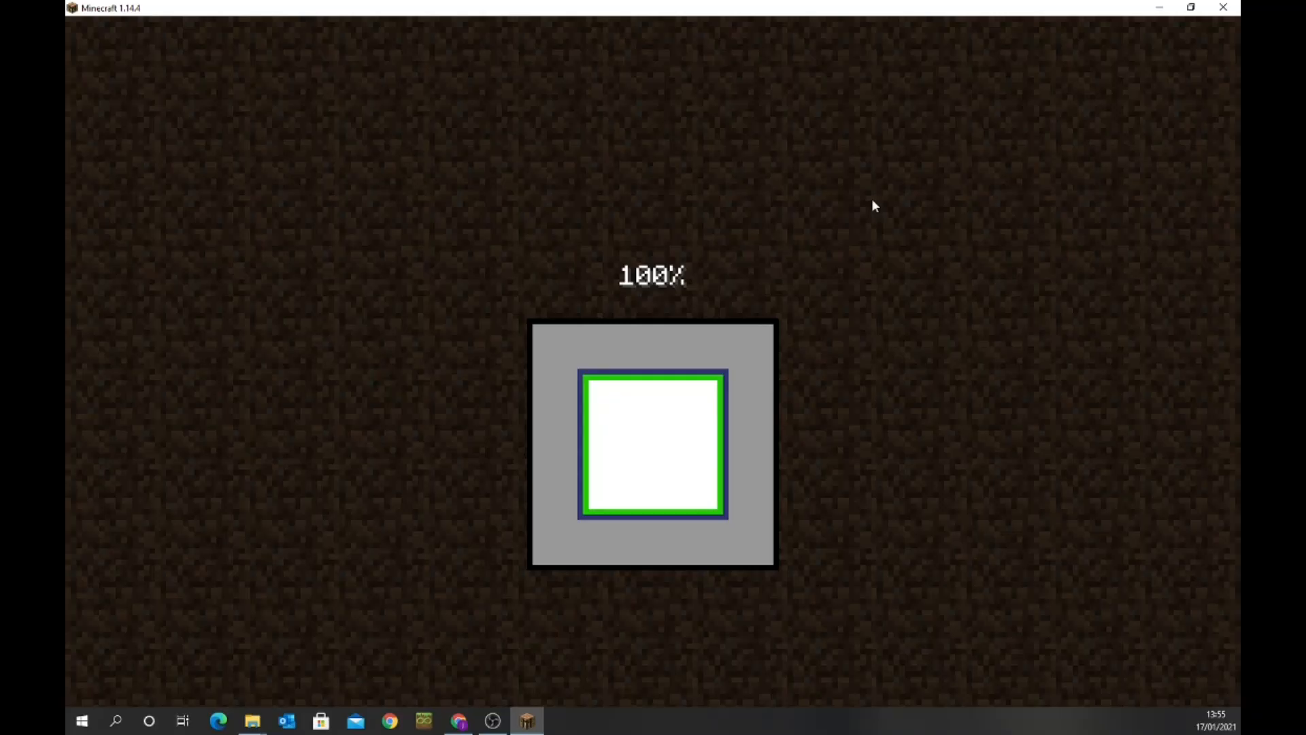
pyautogui.moveTo(732, 243)
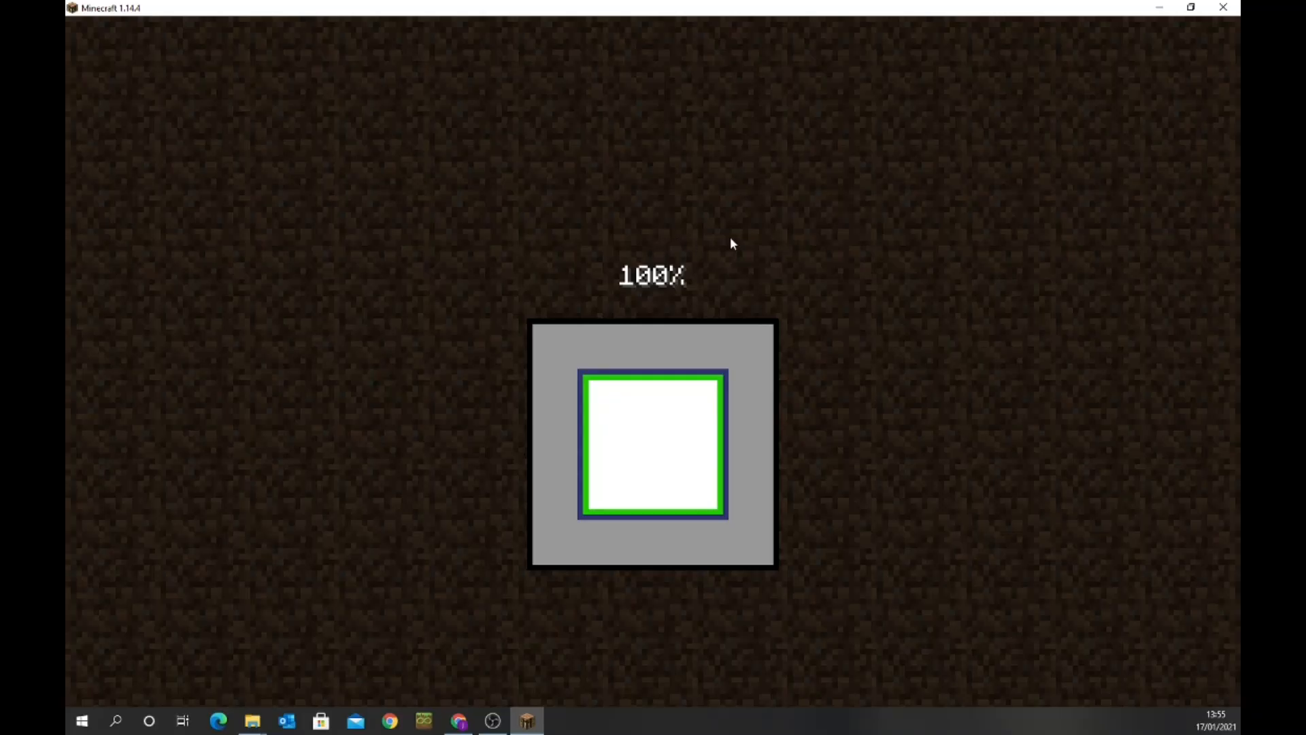
pyautogui.moveTo(759, 180)
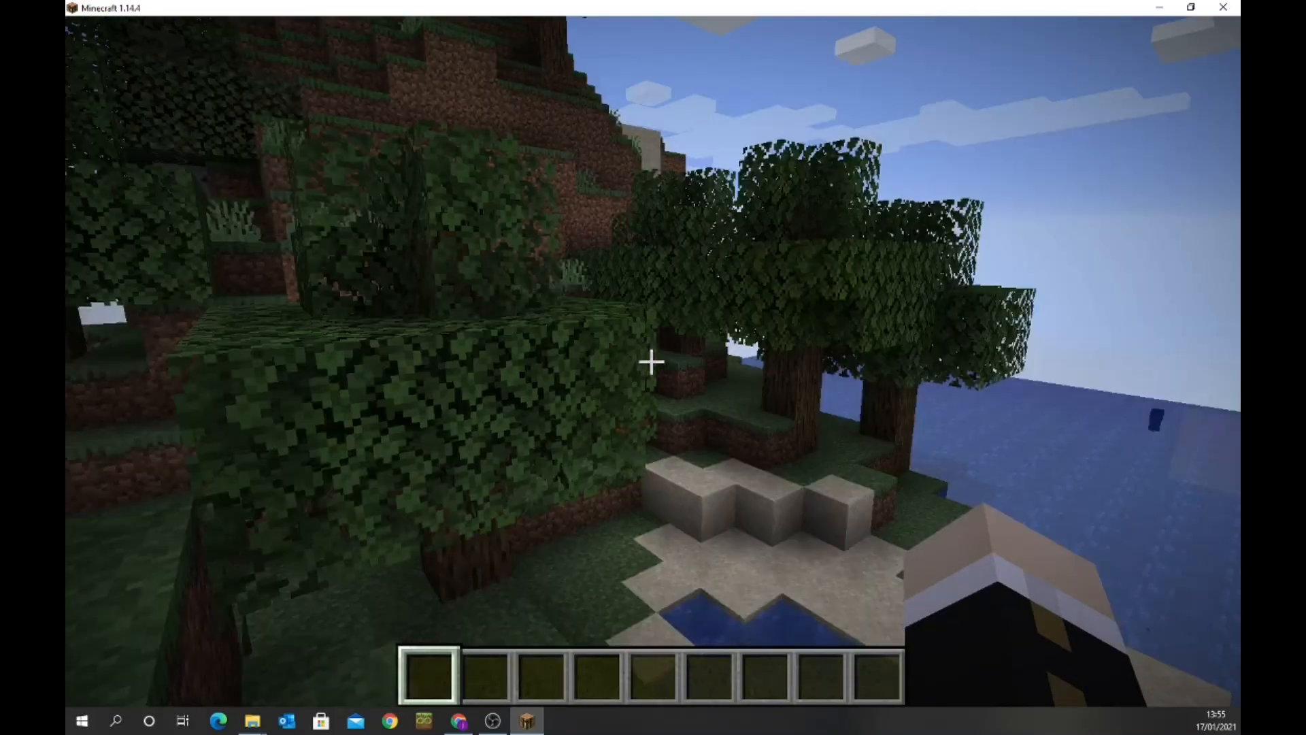
# Step: Check the TARDIS Mod tab in the inventory, then save and quit to title
pyautogui.press('e')
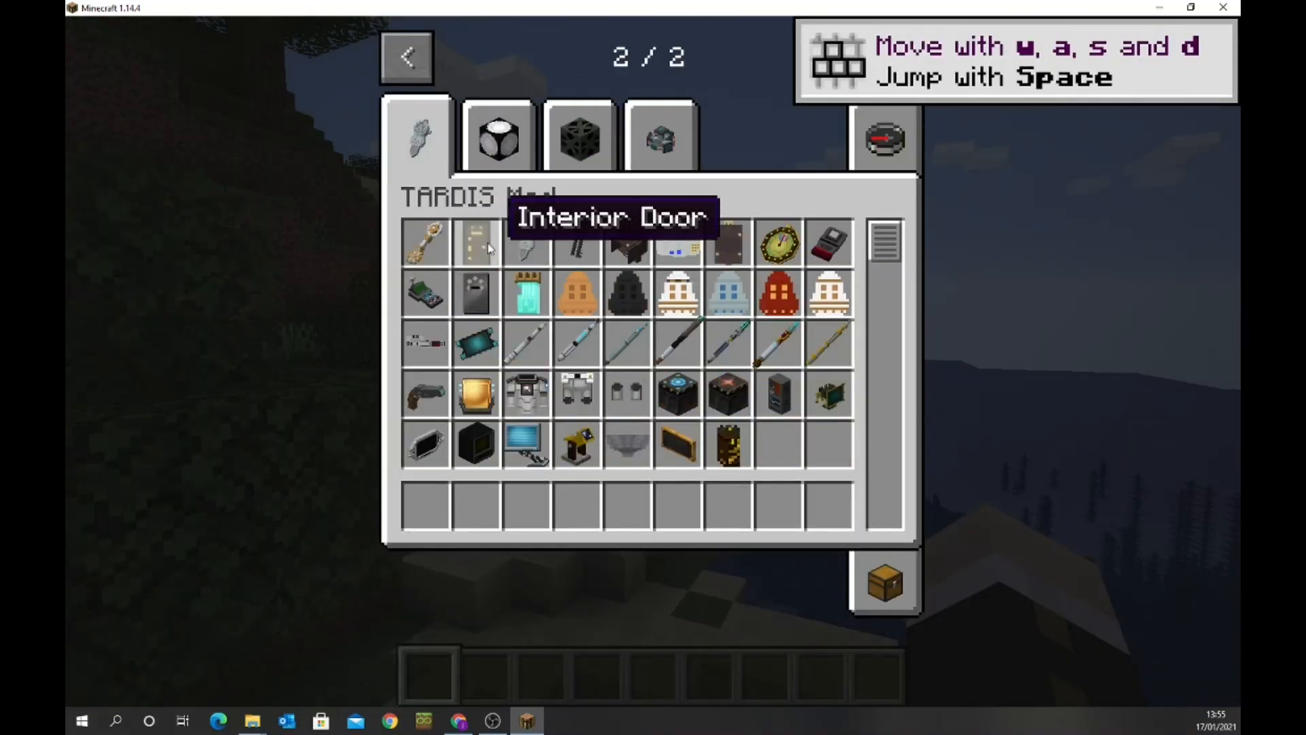
pyautogui.moveTo(524, 341)
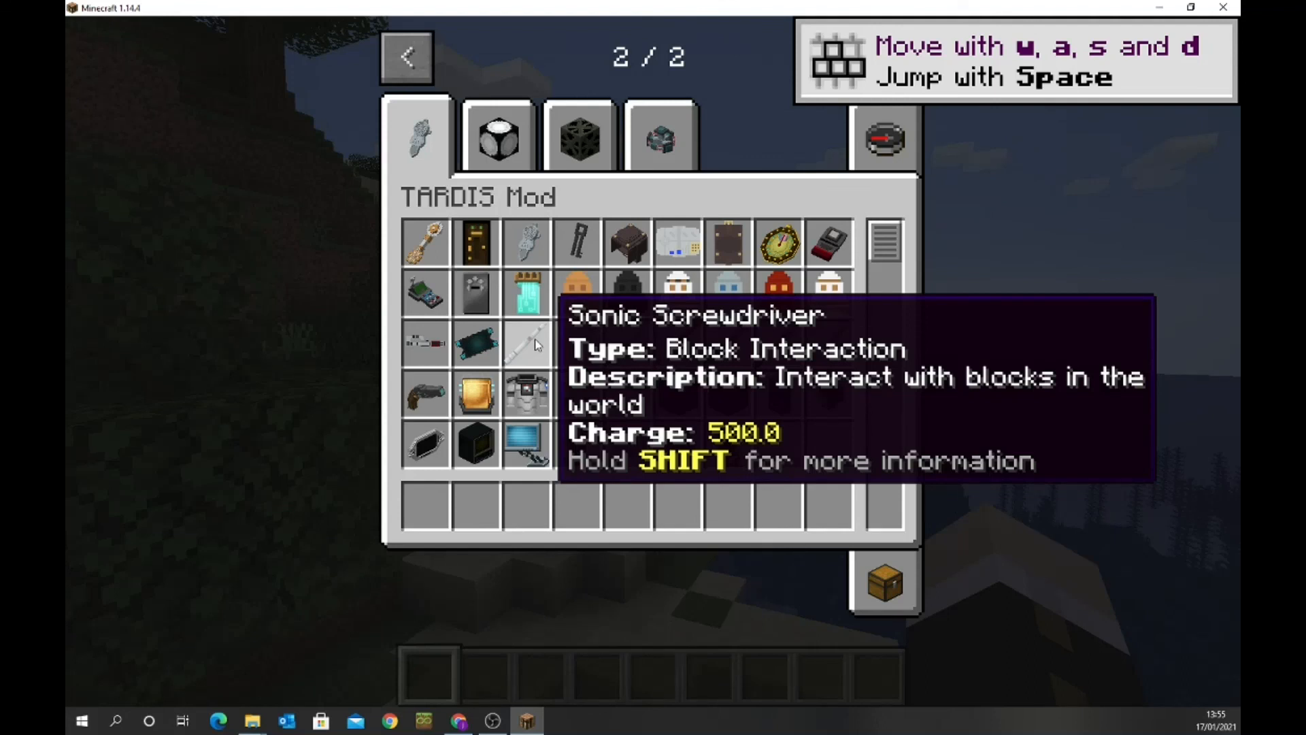
pyautogui.press('Escape')
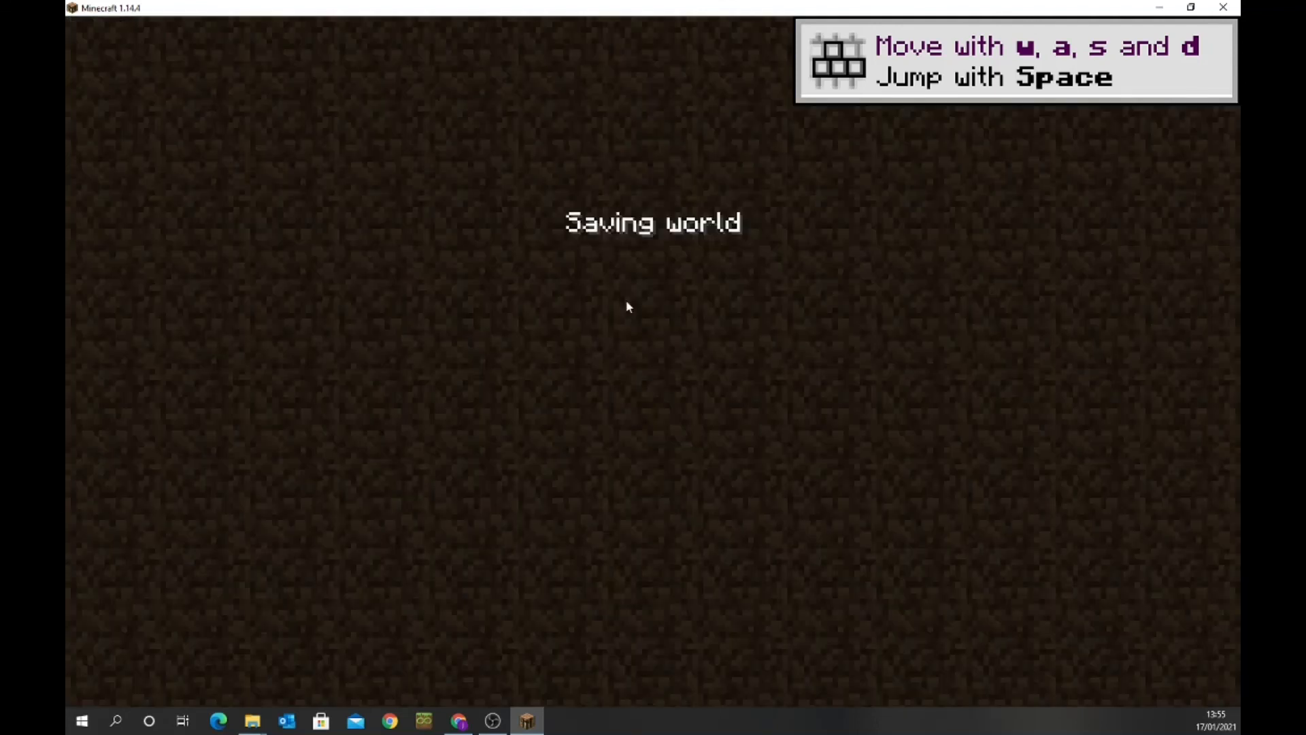